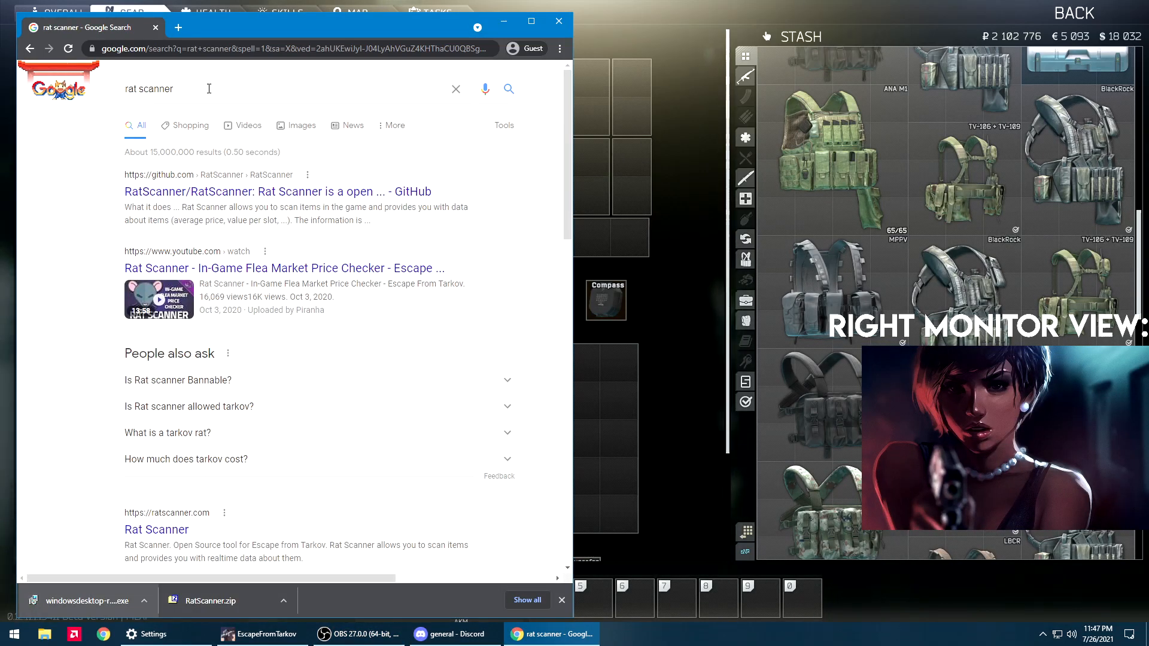
# - Reach the RatScanner GitHub repository via its organisation page and scroll the README to Download
pyautogui.click(276, 191)
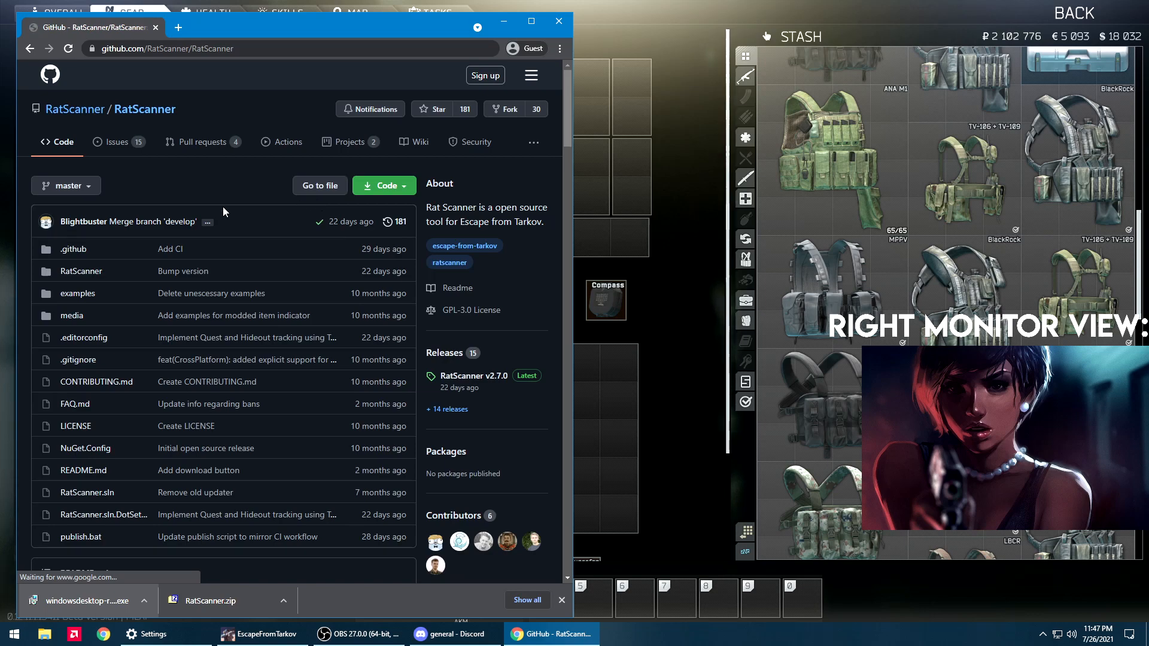
pyautogui.click(319, 186)
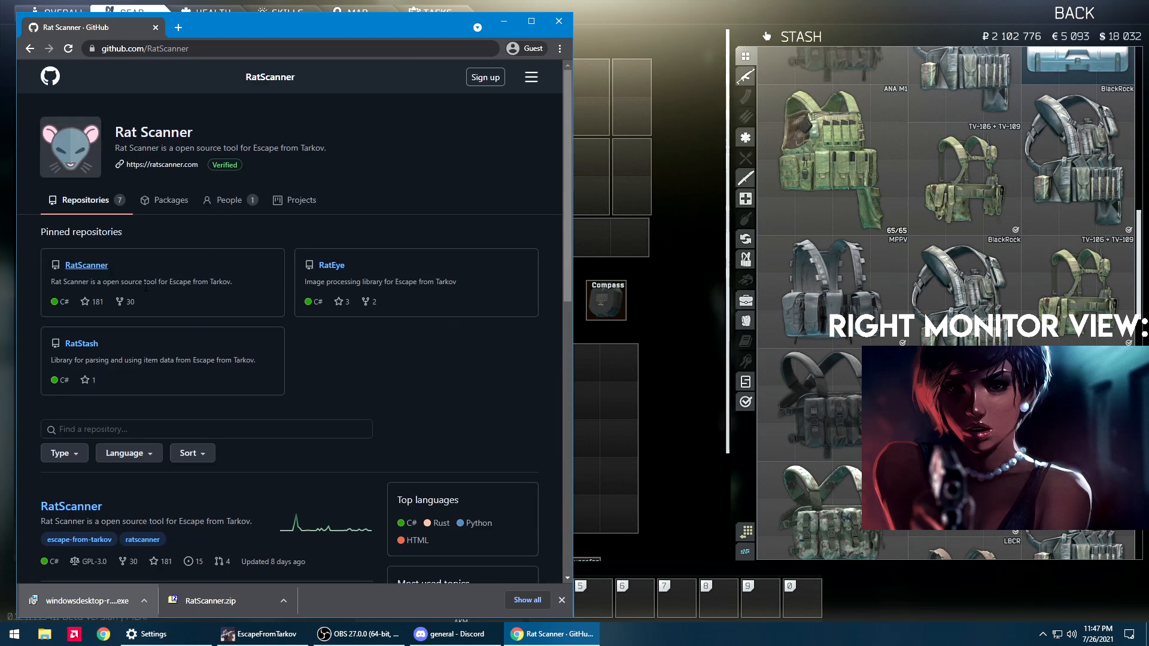
pyautogui.click(87, 264)
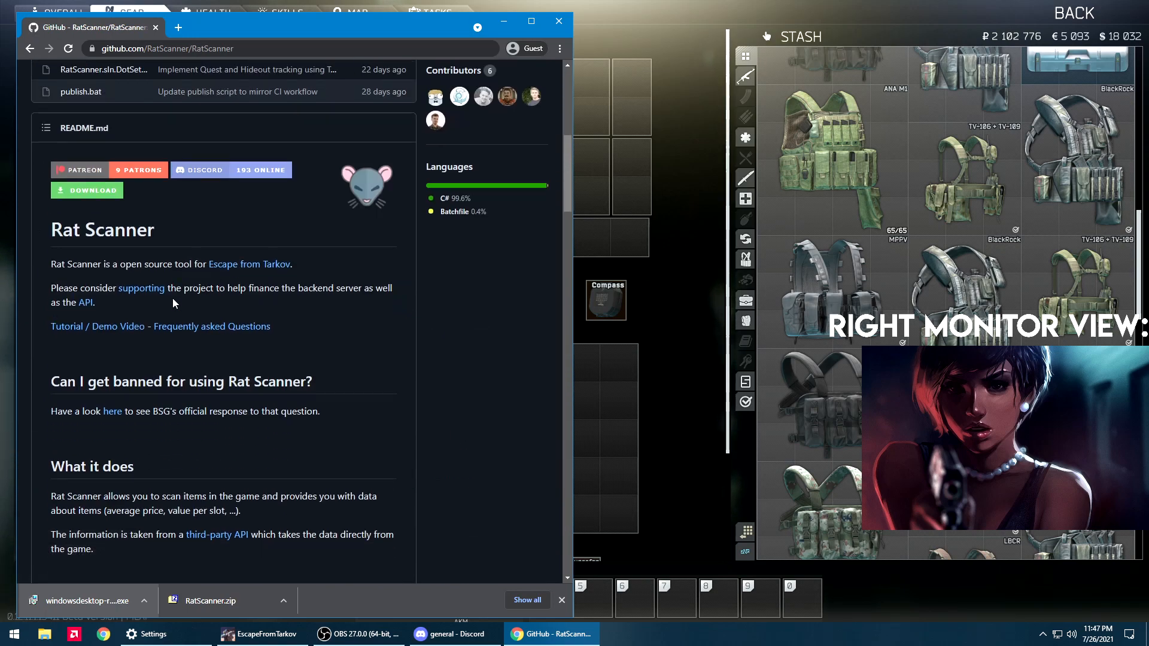
pyautogui.scroll(-3)
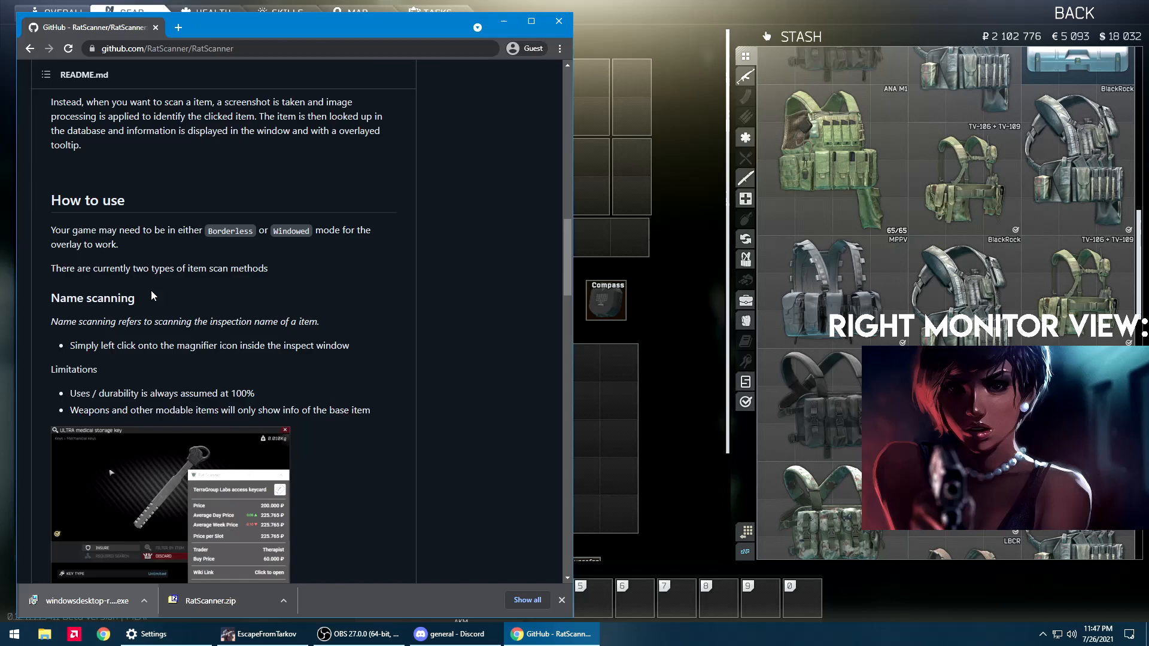
pyautogui.scroll(-3)
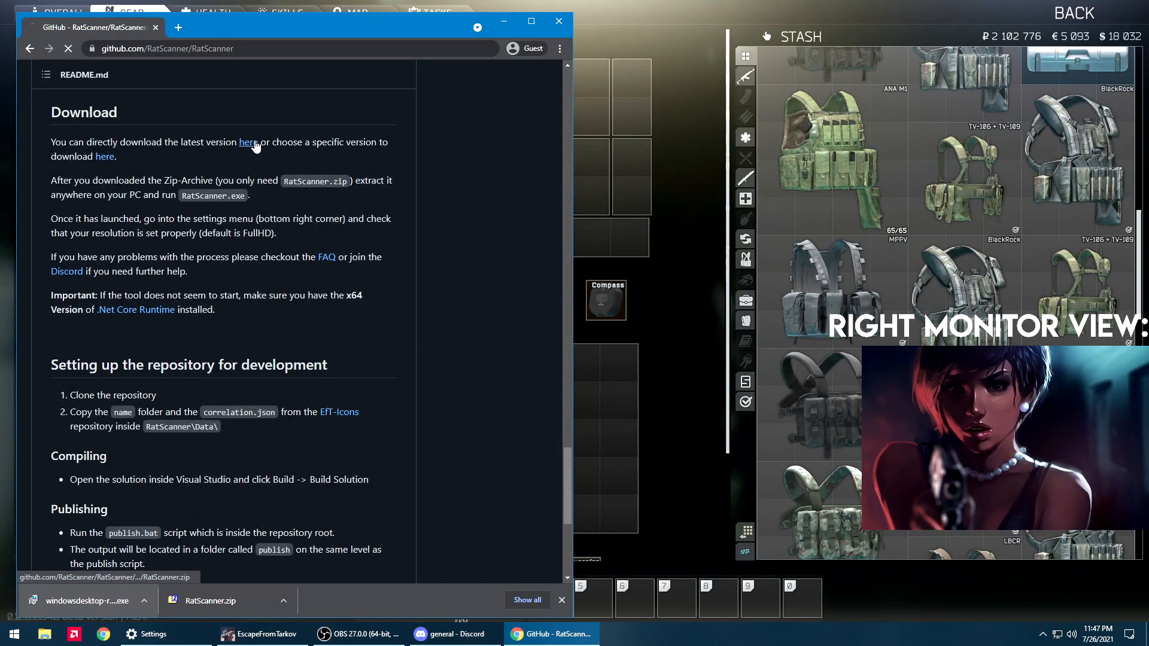
# - Download RatScanner.zip, extract it with 7-Zip and reach the RatScanner folder with RatScanner.exe
pyautogui.click(247, 142)
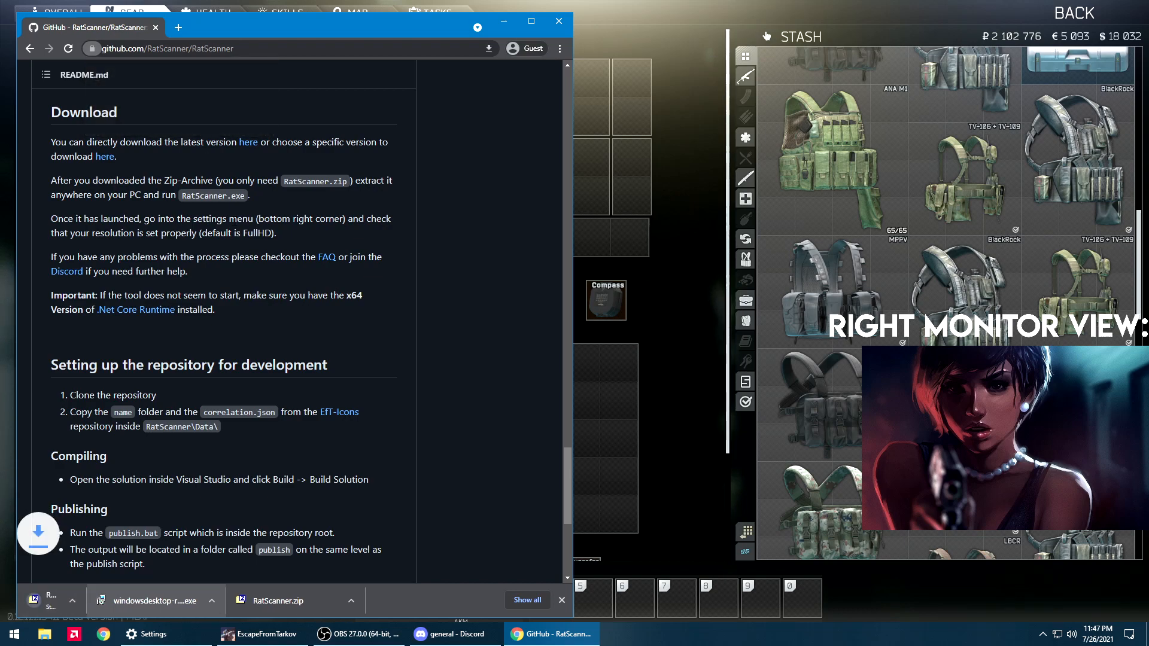
pyautogui.click(143, 599)
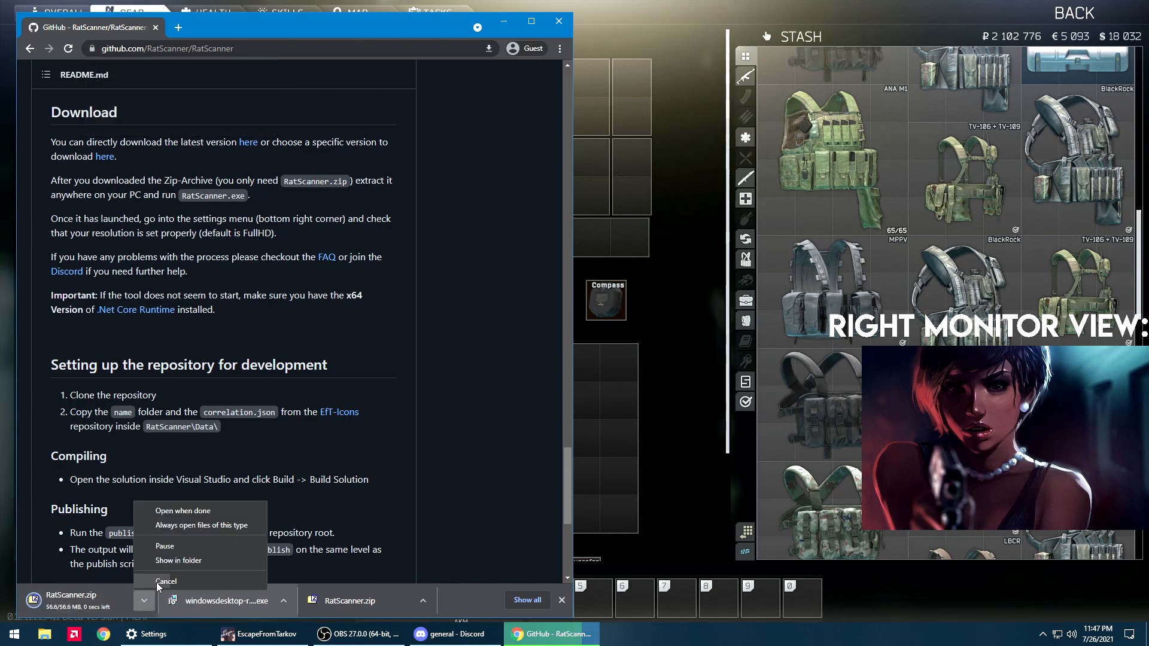
pyautogui.click(178, 560)
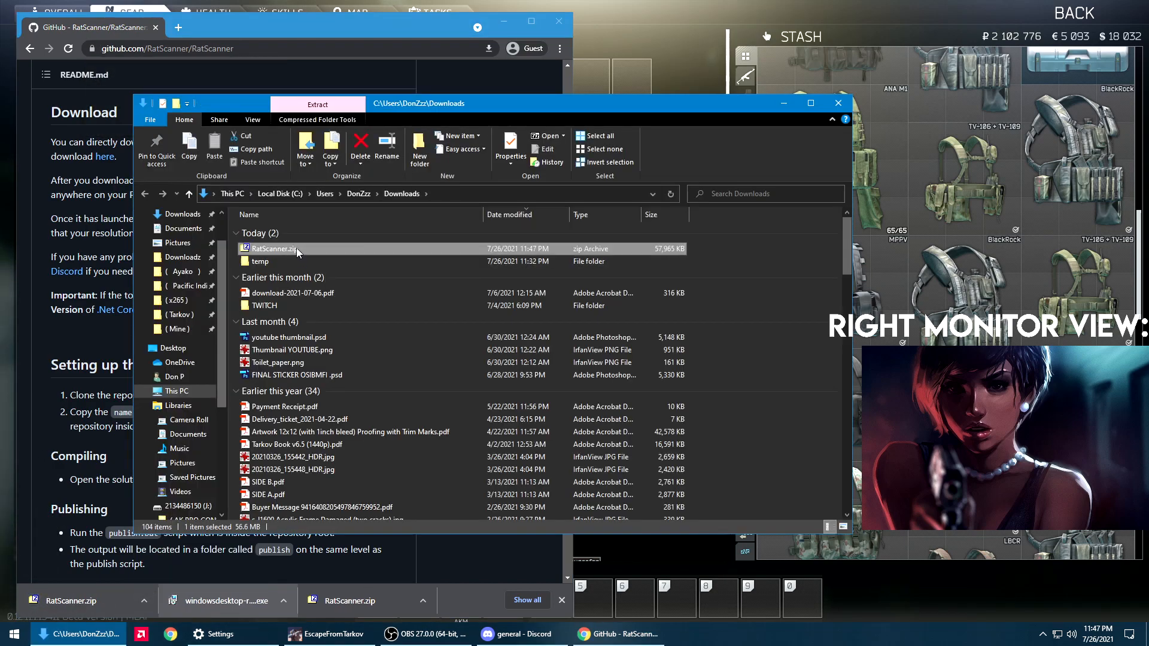
pyautogui.rightClick(275, 249)
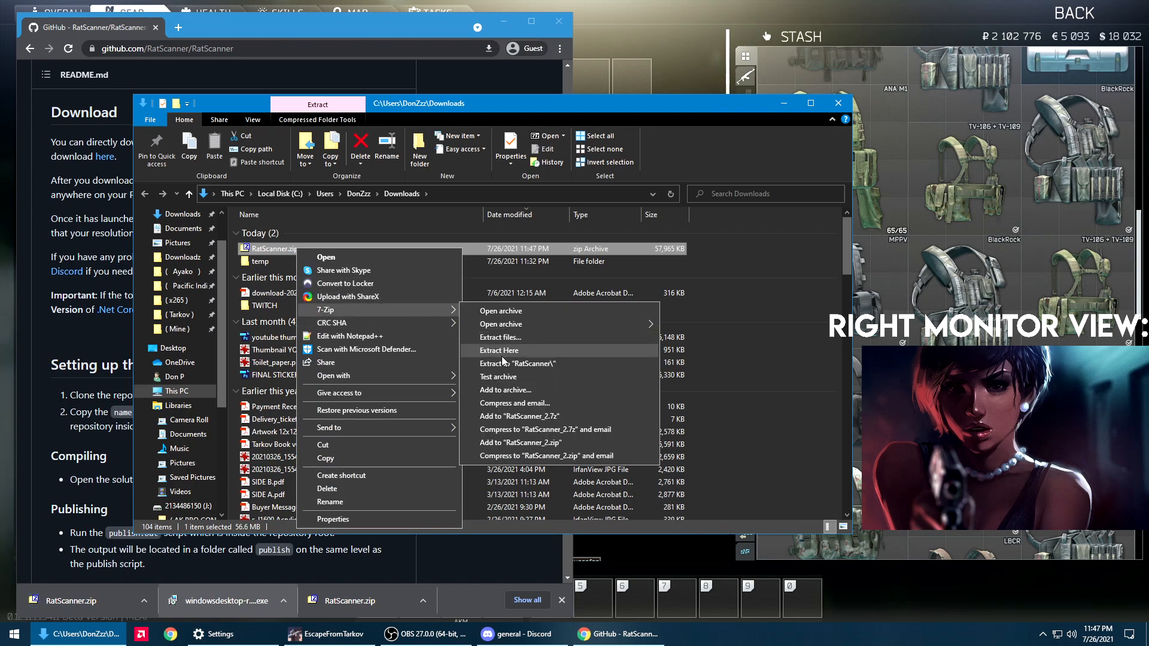
pyautogui.click(499, 351)
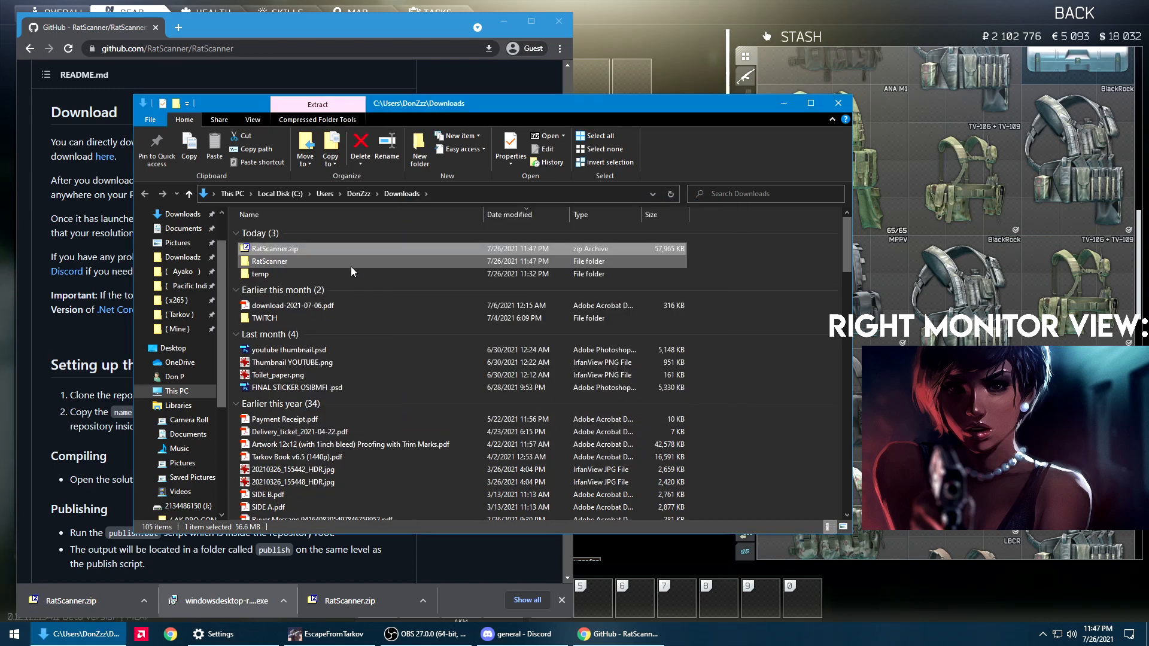
pyautogui.rightClick(272, 370)
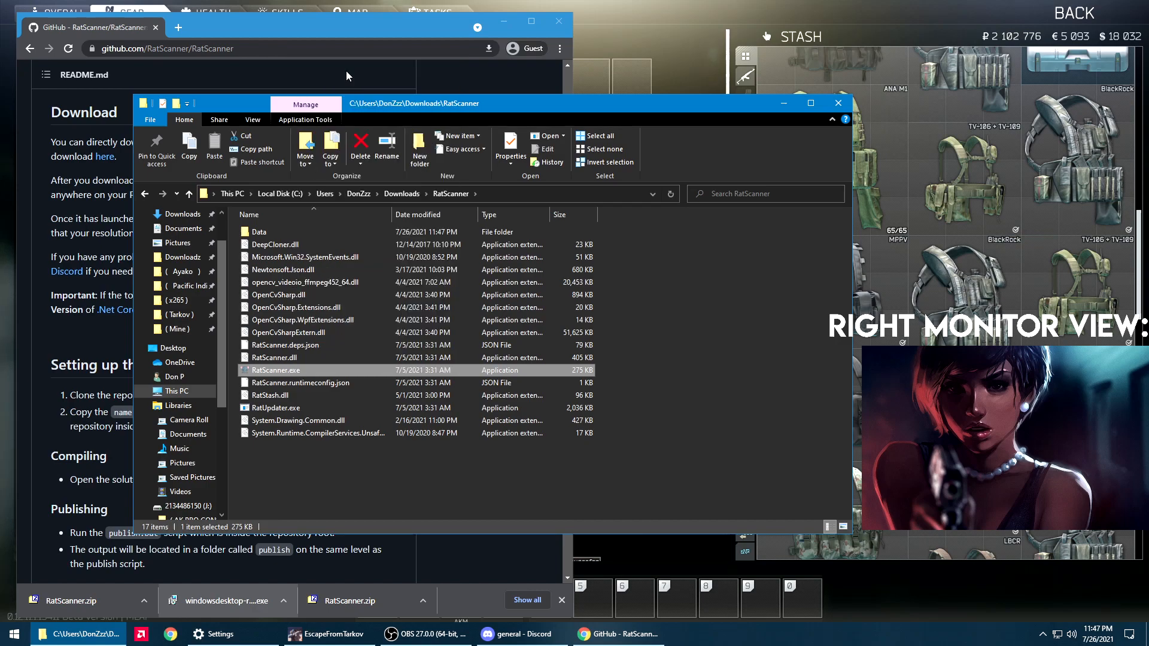
# - Launch RatScanner.exe and accept the prompt to download the missing .NET Core runtime
pyautogui.doubleClick(277, 370)
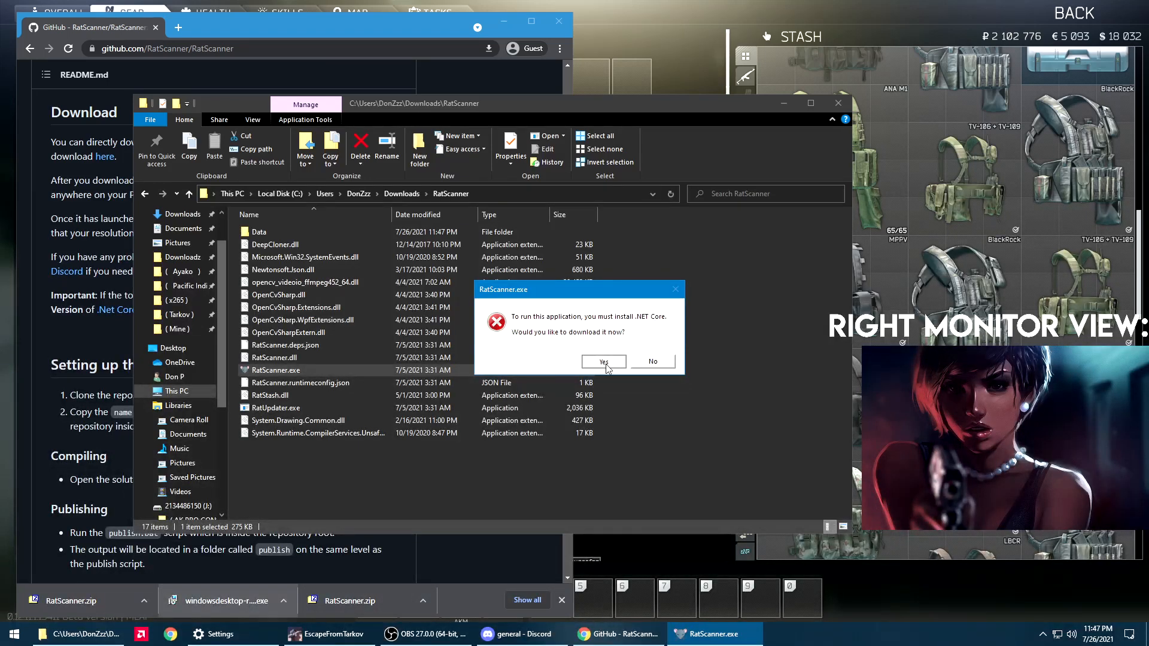
pyautogui.click(602, 361)
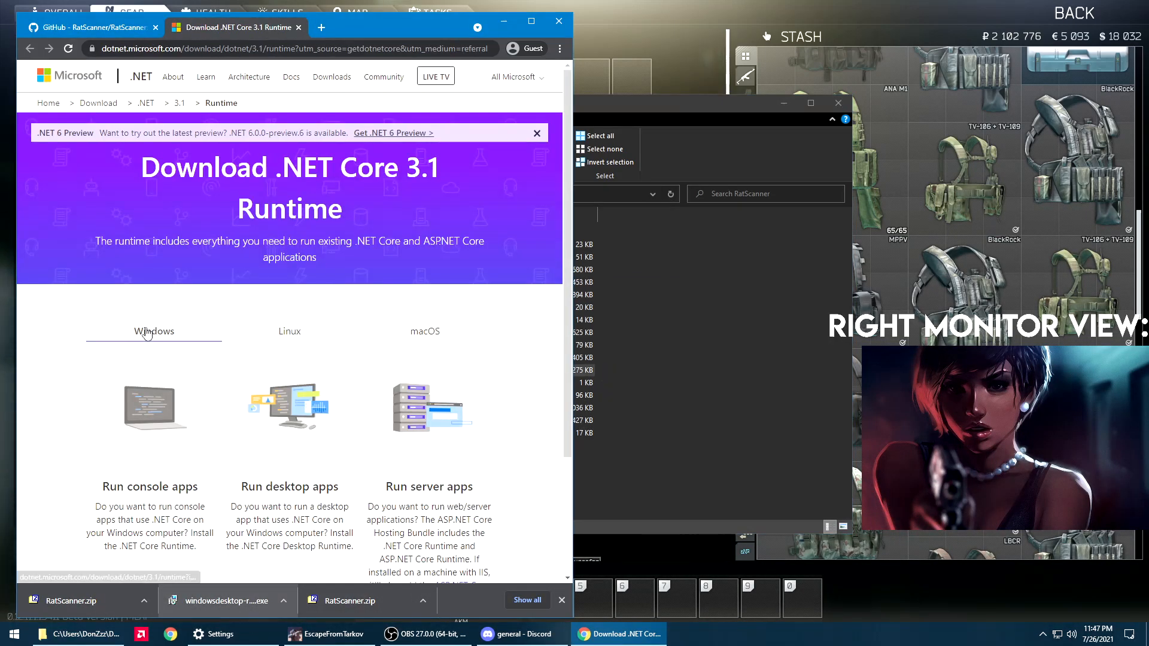
pyautogui.scroll(-3)
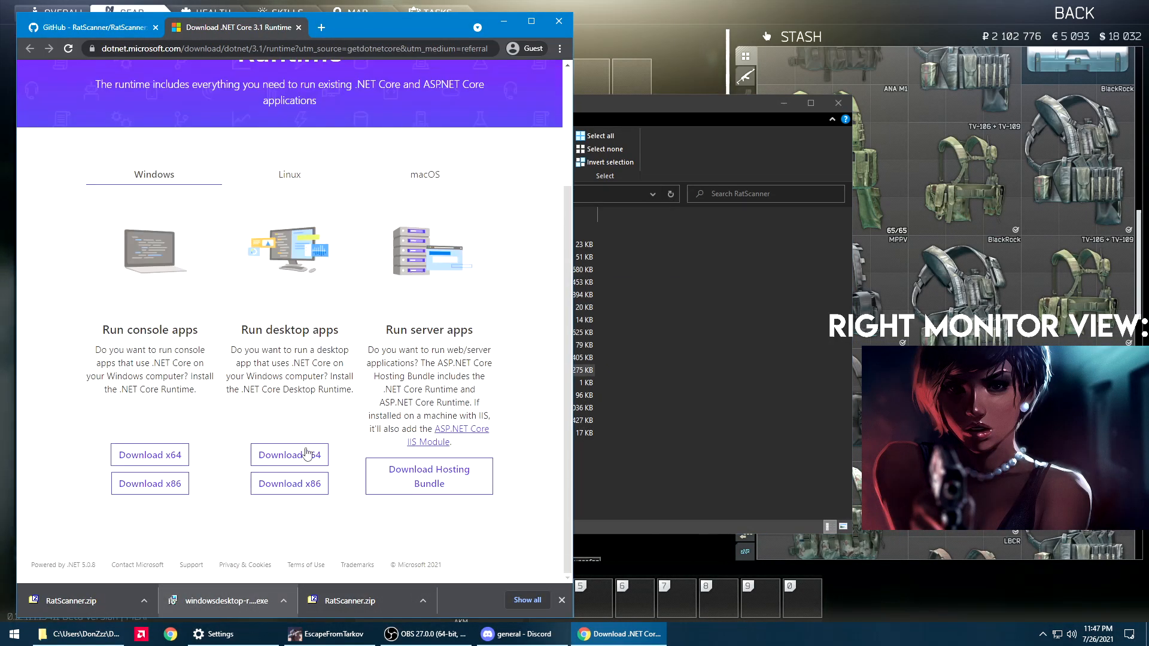
pyautogui.click(87, 28)
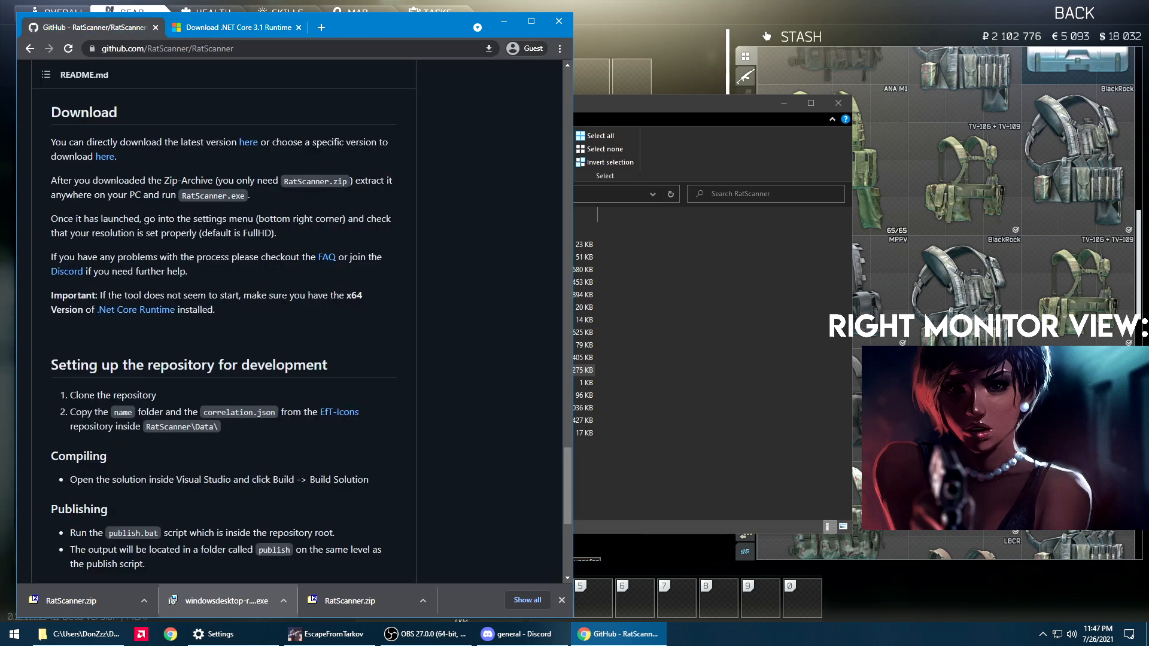
# - Confirm in the RatScanner FAQ that the x64 runtime is needed and download the .NET Core 3.1 Desktop Runtime x64
pyautogui.click(326, 257)
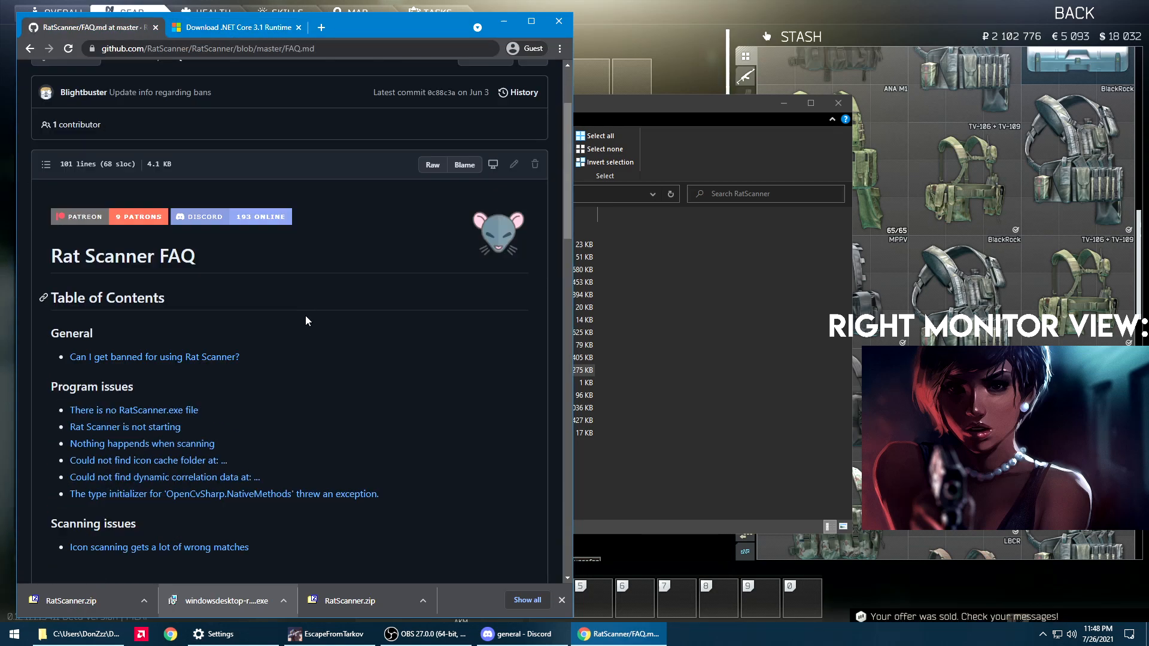
pyautogui.scroll(-3)
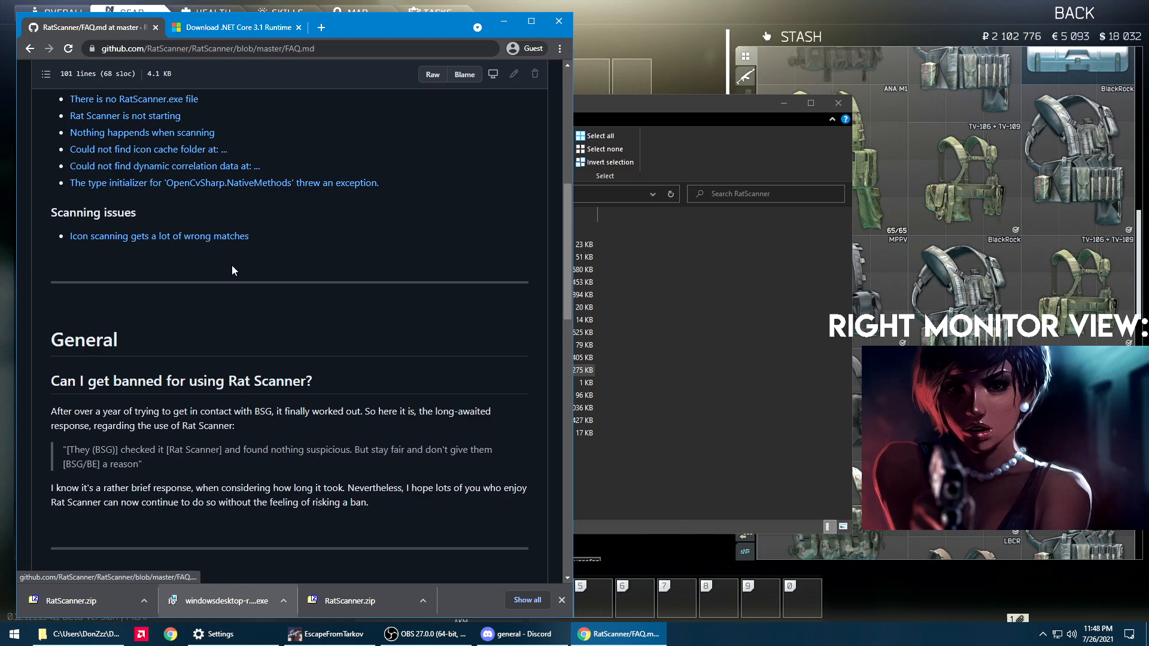
pyautogui.scroll(3)
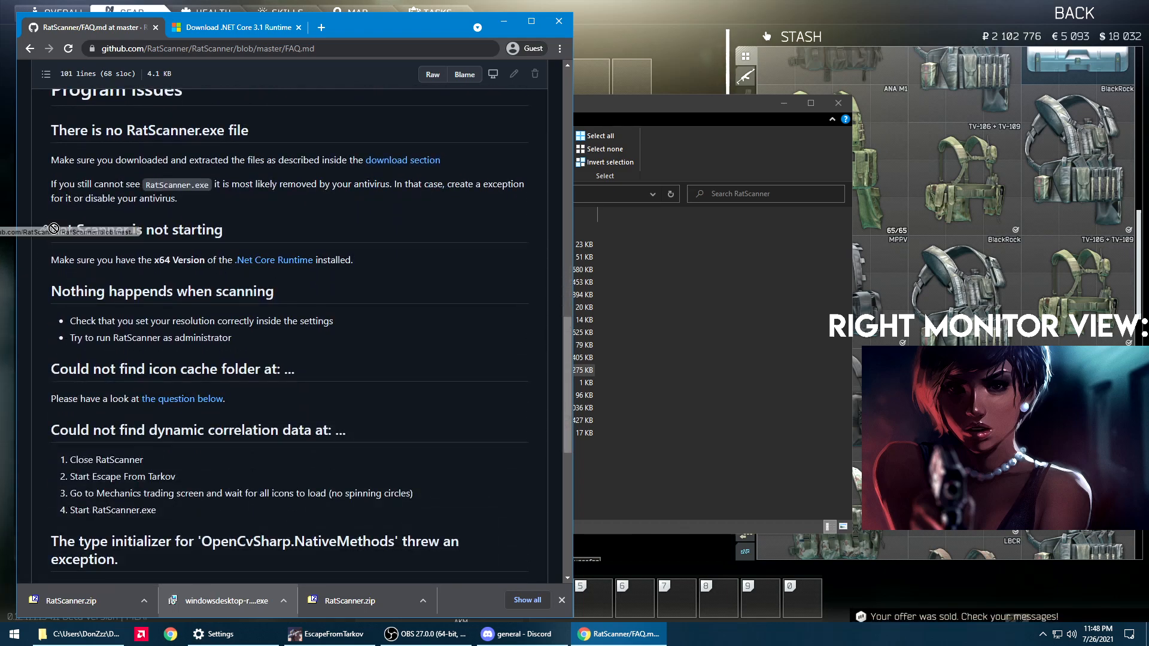
pyautogui.tripleClick(198, 260)
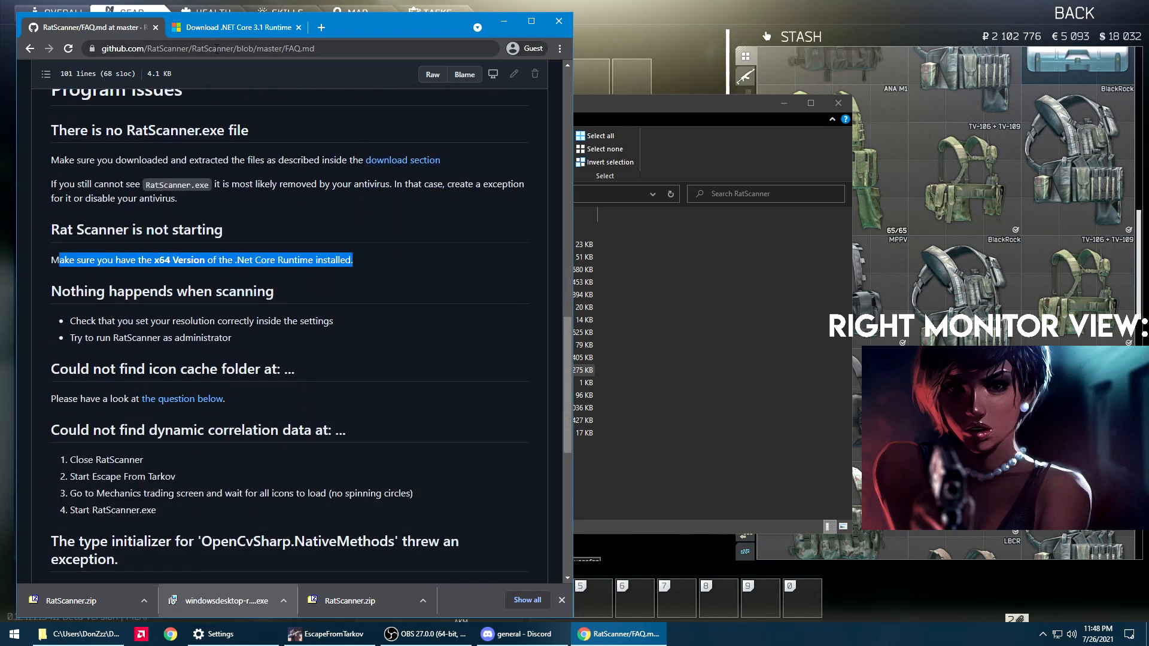
pyautogui.click(235, 27)
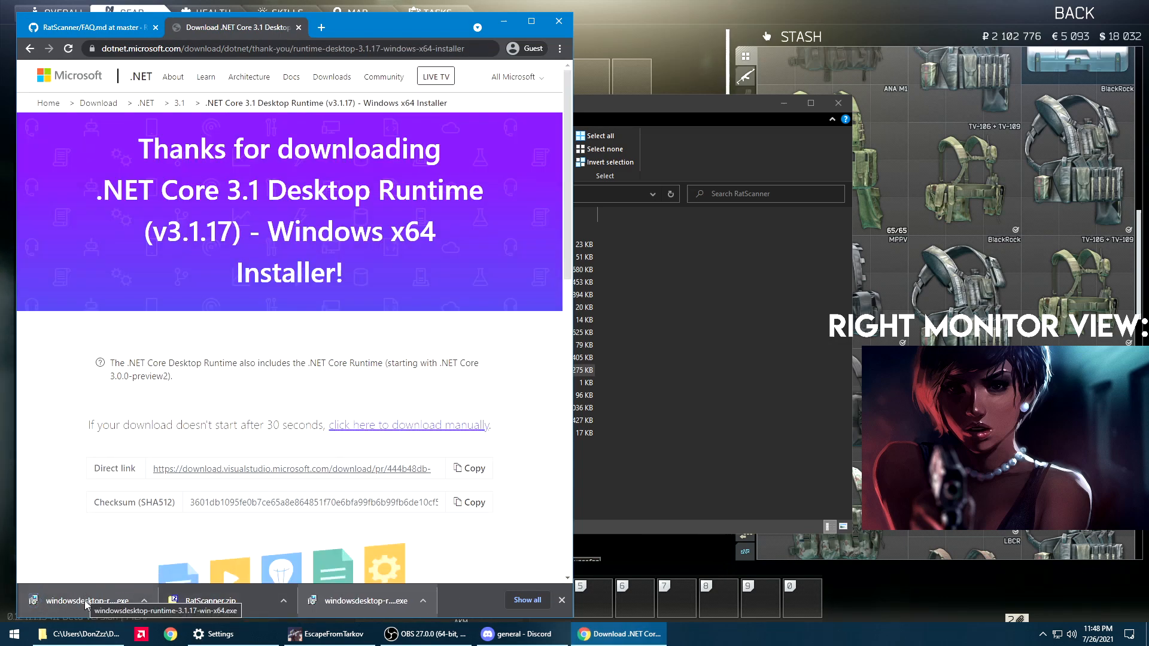
# - Install .NET Core Desktop Runtime 3.1.17 (x64) from the downloaded windowsdesktop-runtime installer
pyautogui.click(86, 599)
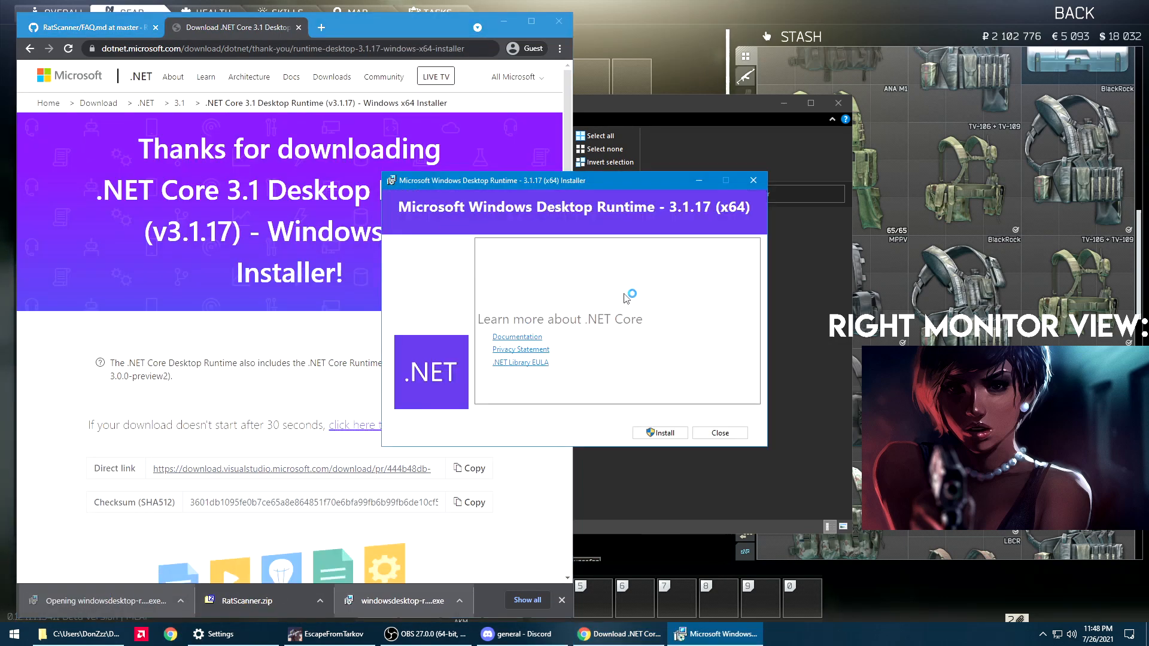
pyautogui.click(658, 432)
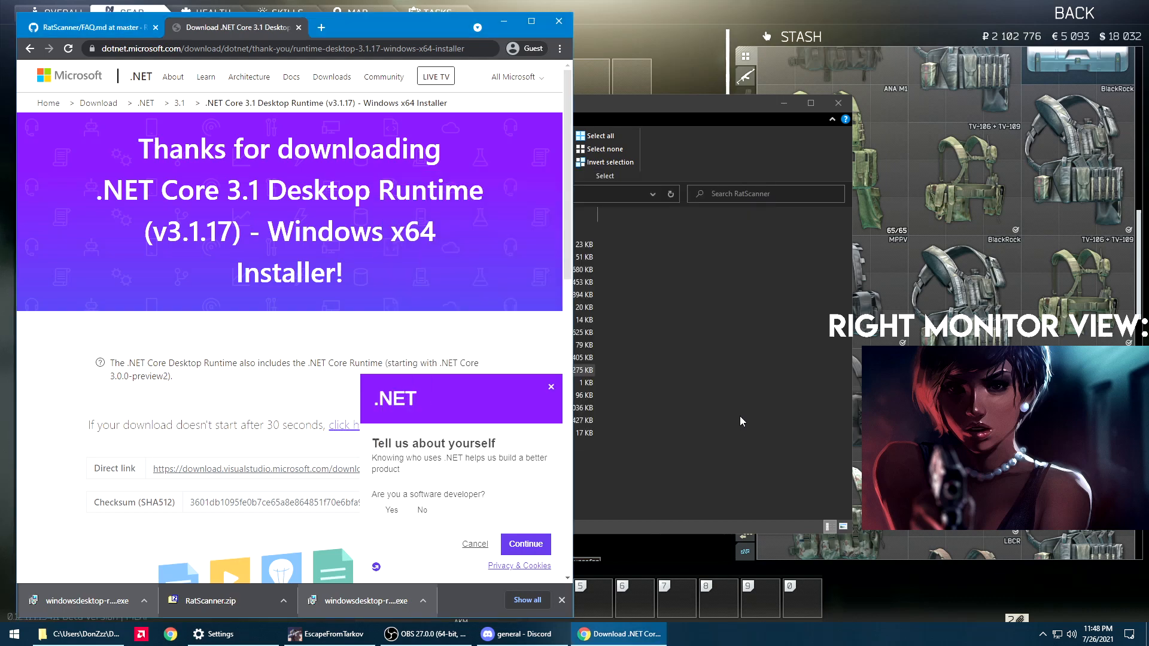
pyautogui.rightClick(288, 369)
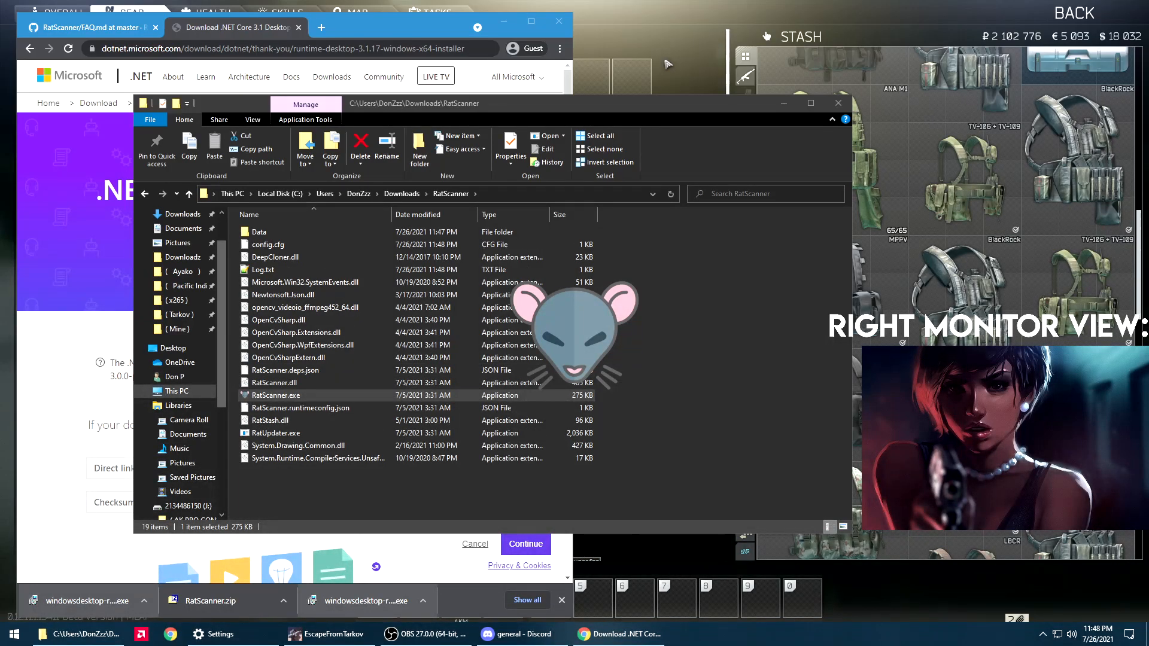
pyautogui.moveTo(107, 27)
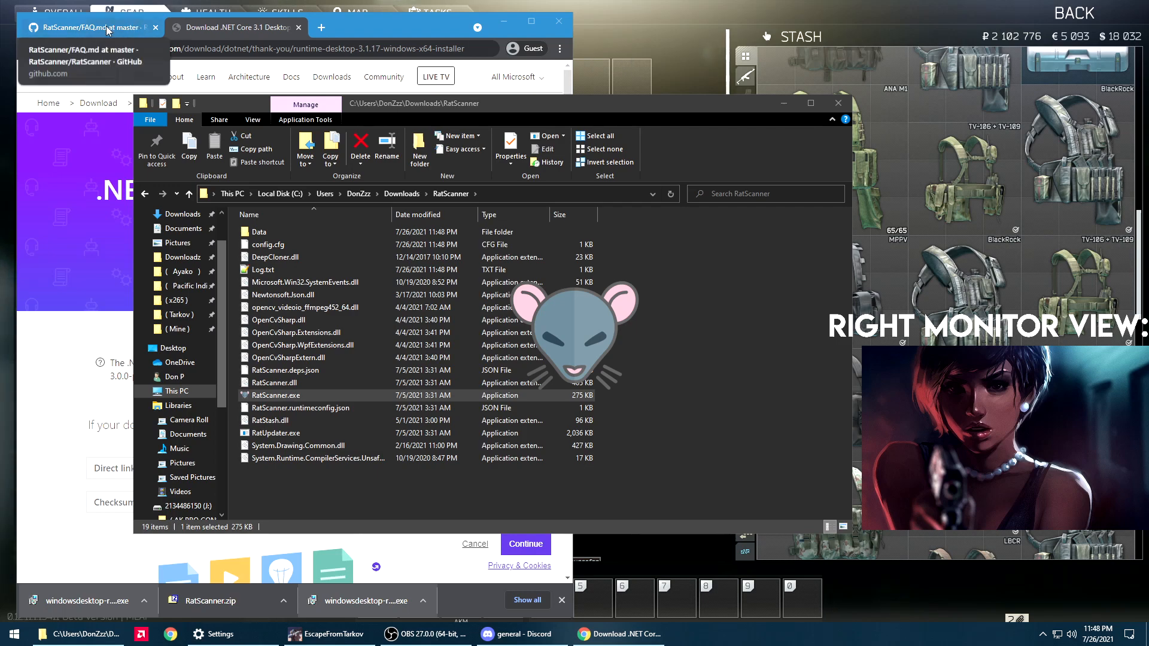
# - Launch RatScanner from its folder so the price overlay window starts running
pyautogui.click(88, 27)
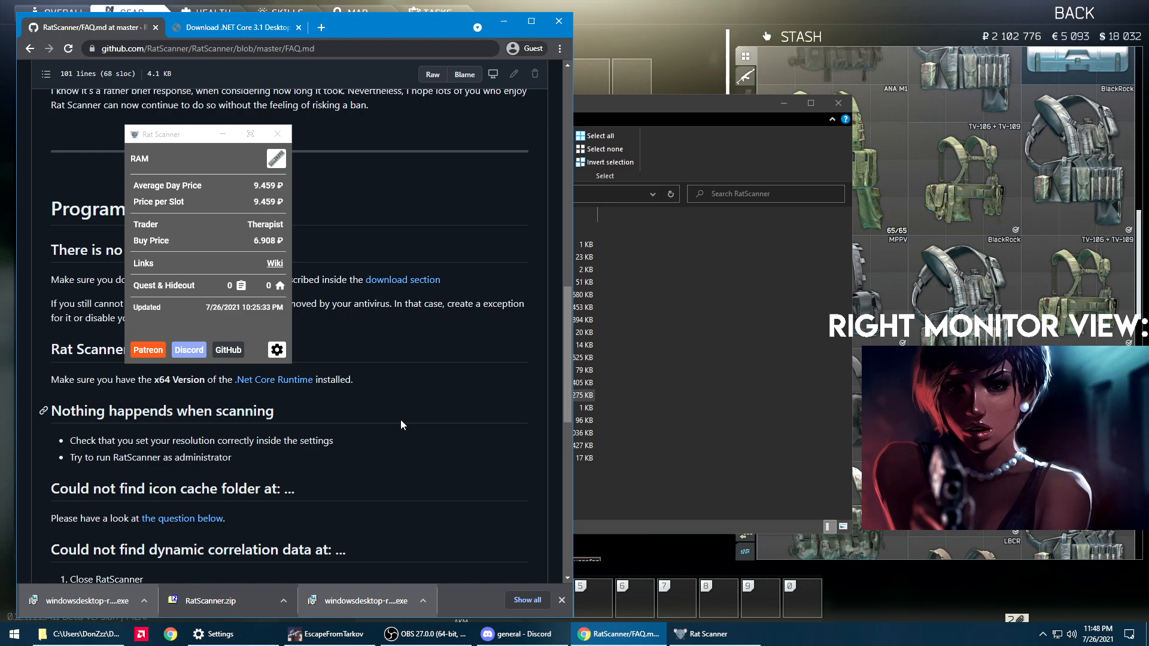
pyautogui.scroll(3)
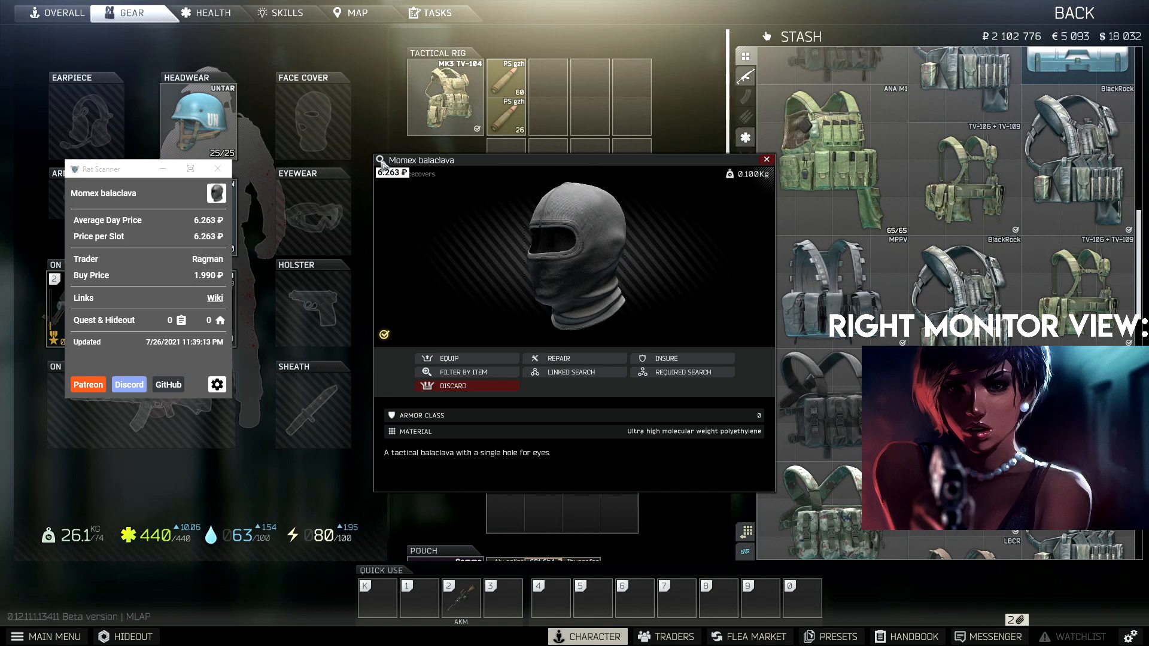
# - Scan stash items so the overlay prices the 6B13 assault armor (Digital Flora) at 56.196 ₽
pyautogui.scroll(-3)
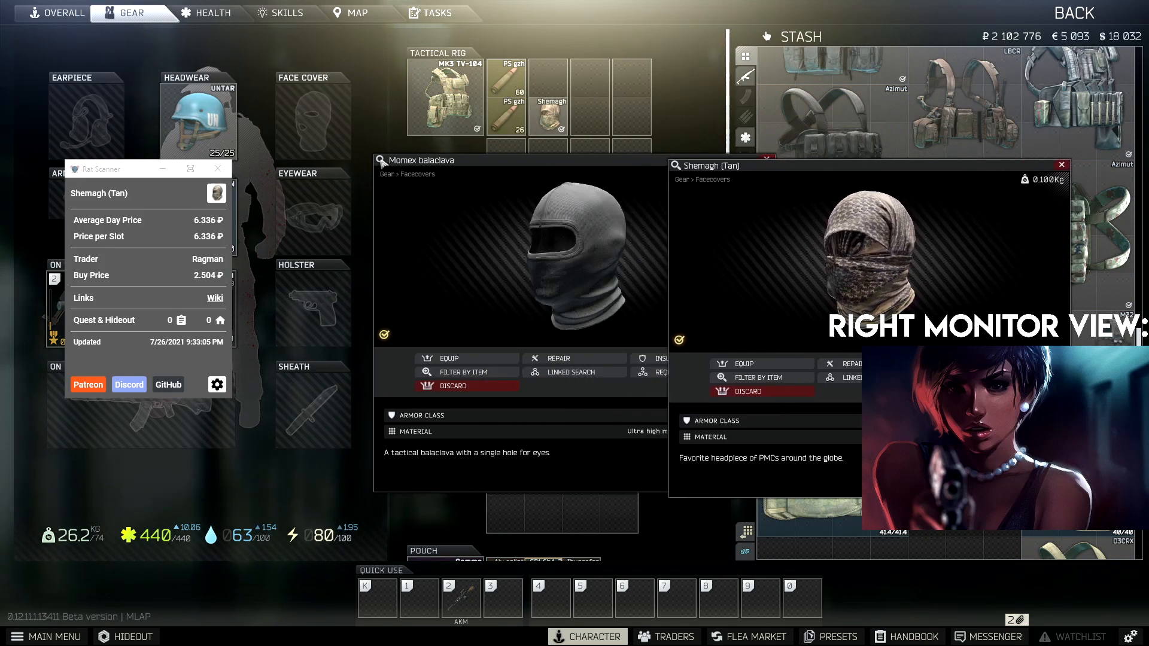
pyautogui.moveTo(367, 165)
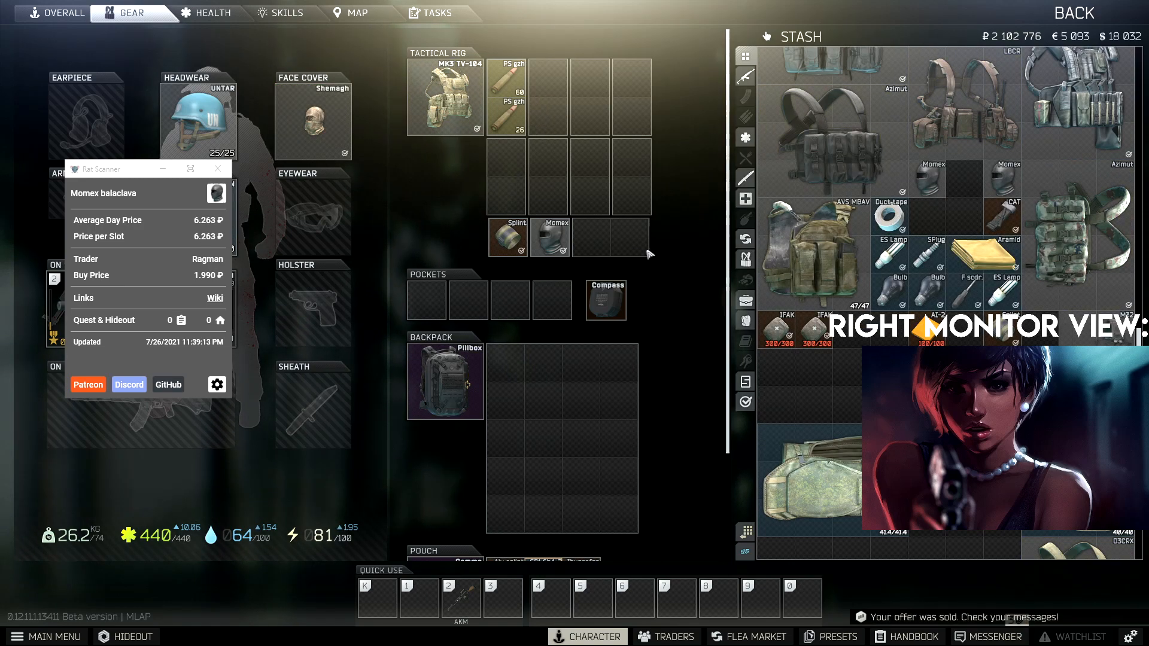
pyautogui.scroll(-3)
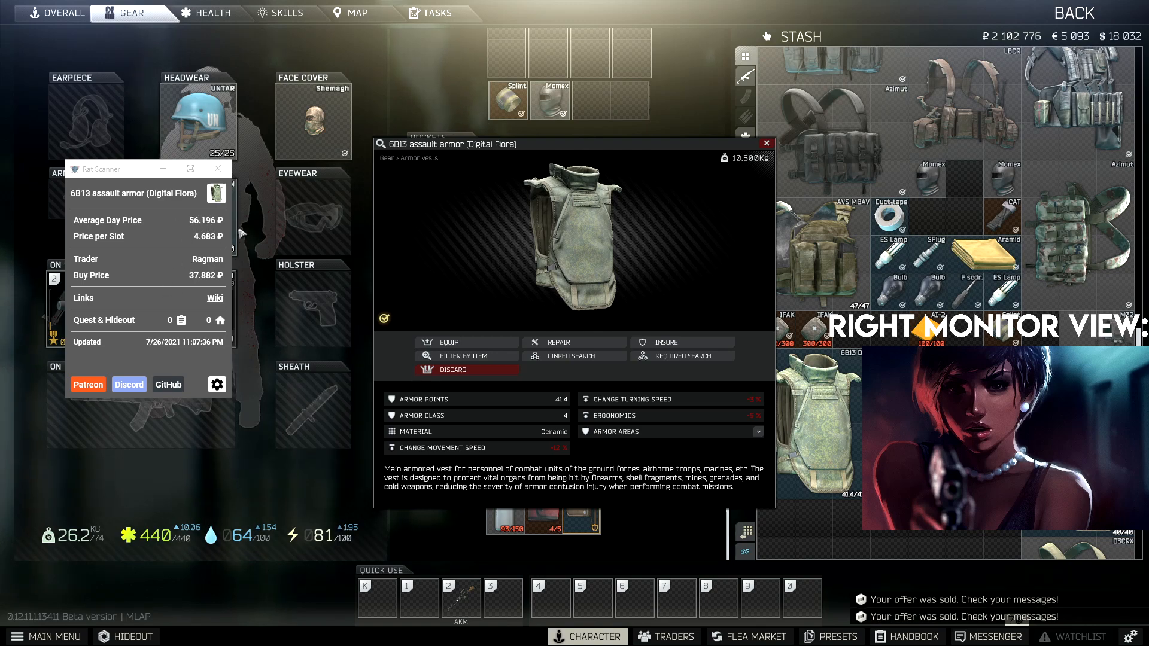
pyautogui.rightClick(814, 421)
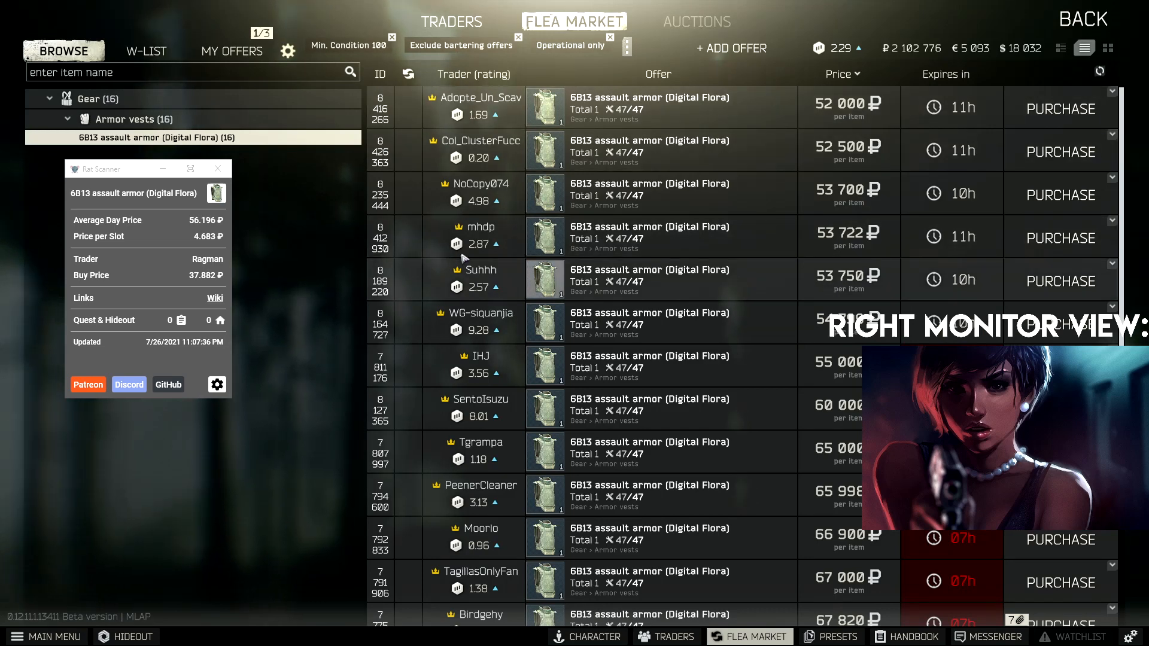
# - Price the AVS MBAV plate carrier at 197.963 ₽ and move the RatScanner overlay onto the right monitor
pyautogui.click(586, 636)
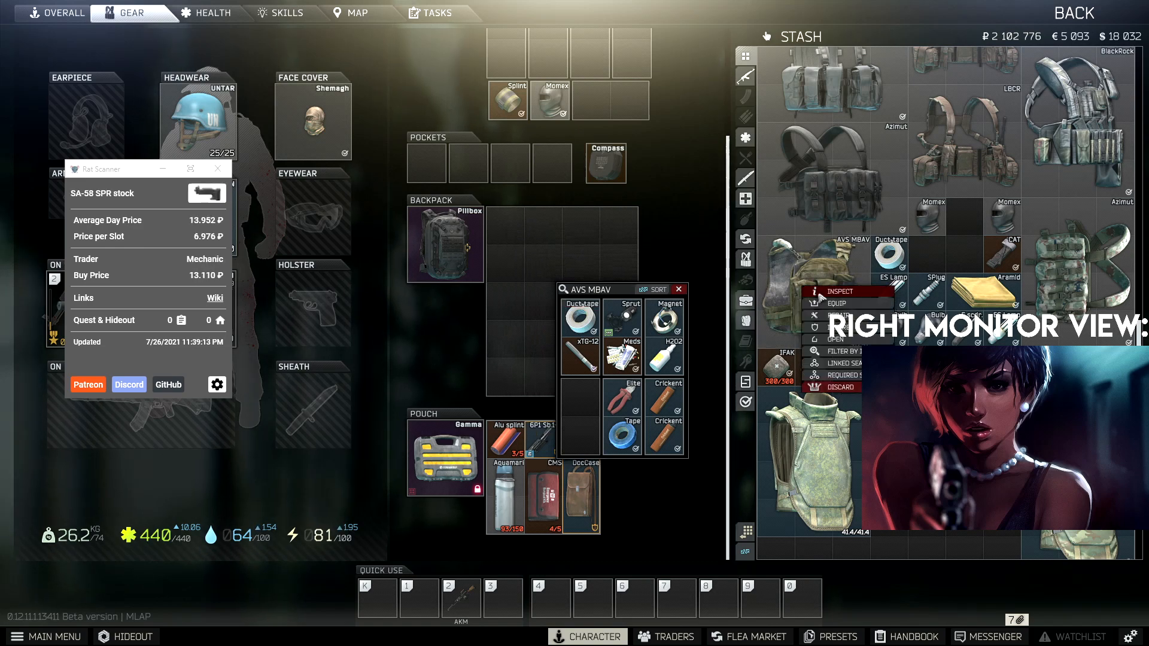
pyautogui.click(840, 291)
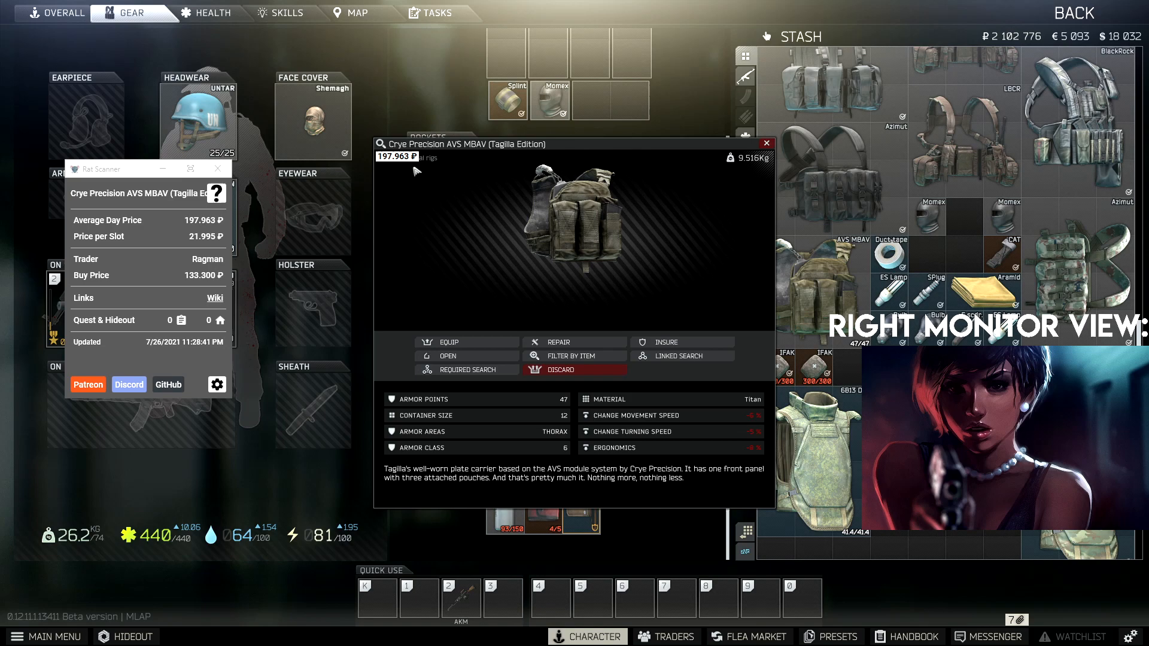
pyautogui.click(766, 144)
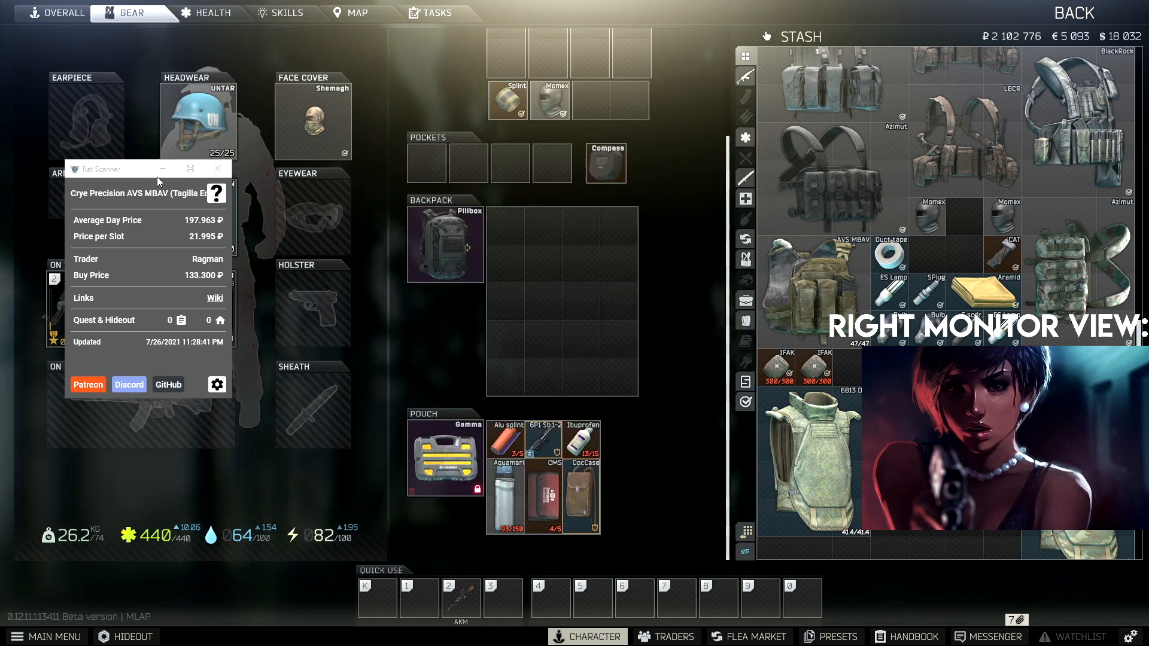
pyautogui.moveTo(106, 168); pyautogui.dragTo(163, 109)
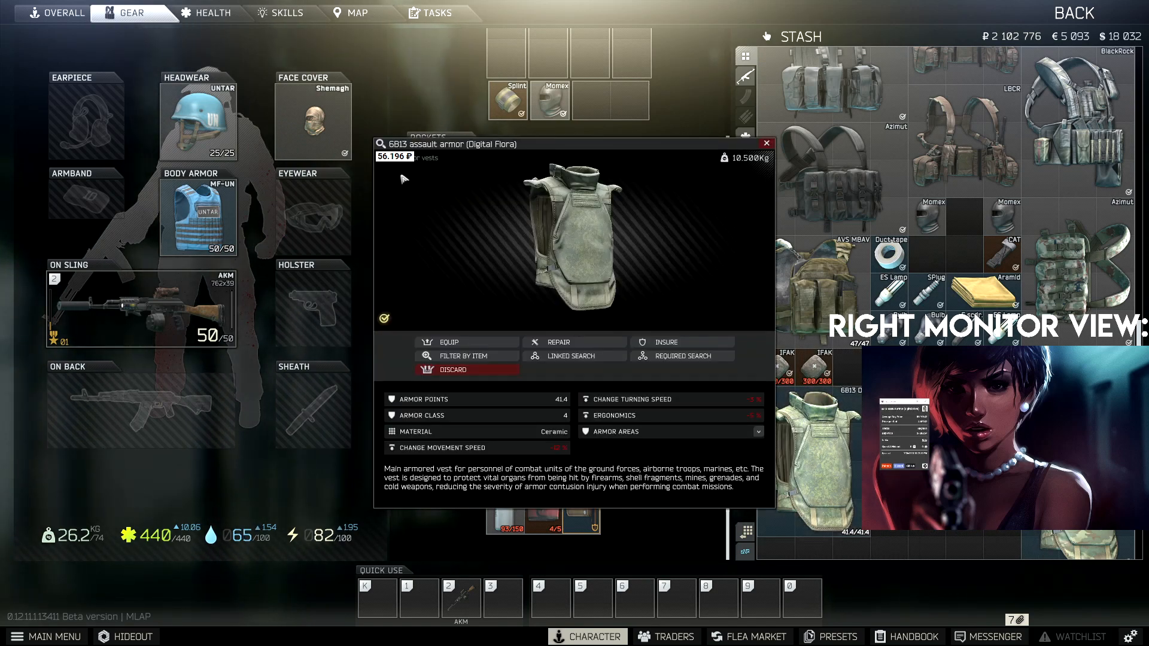
pyautogui.moveTo(540, 224)
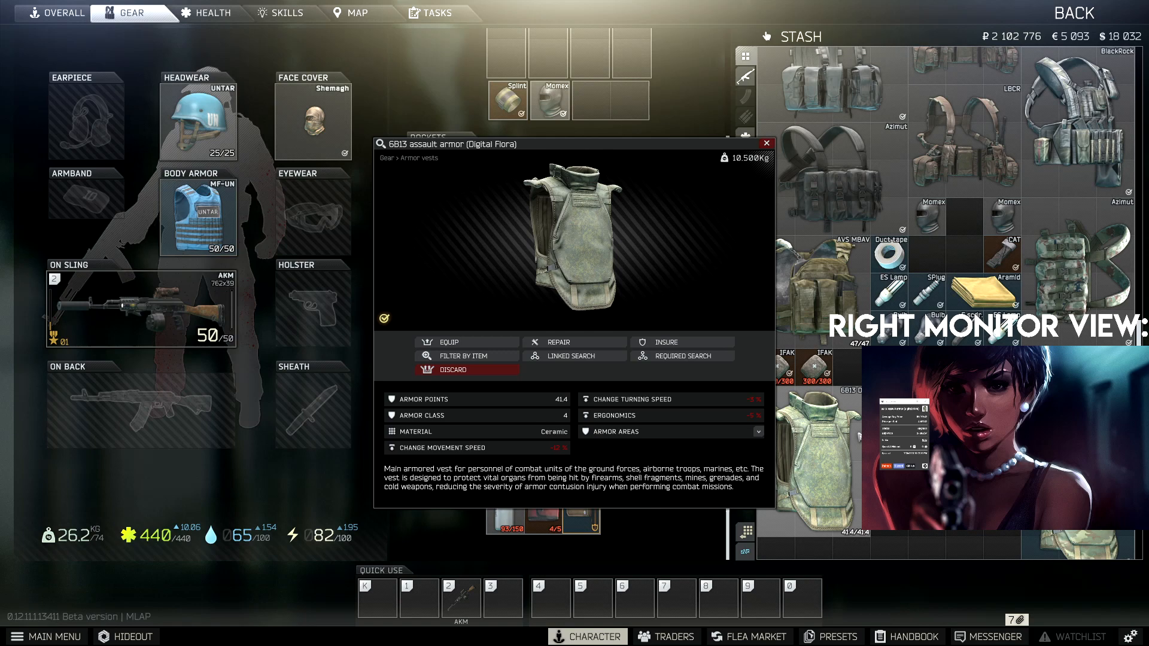
pyautogui.click(766, 142)
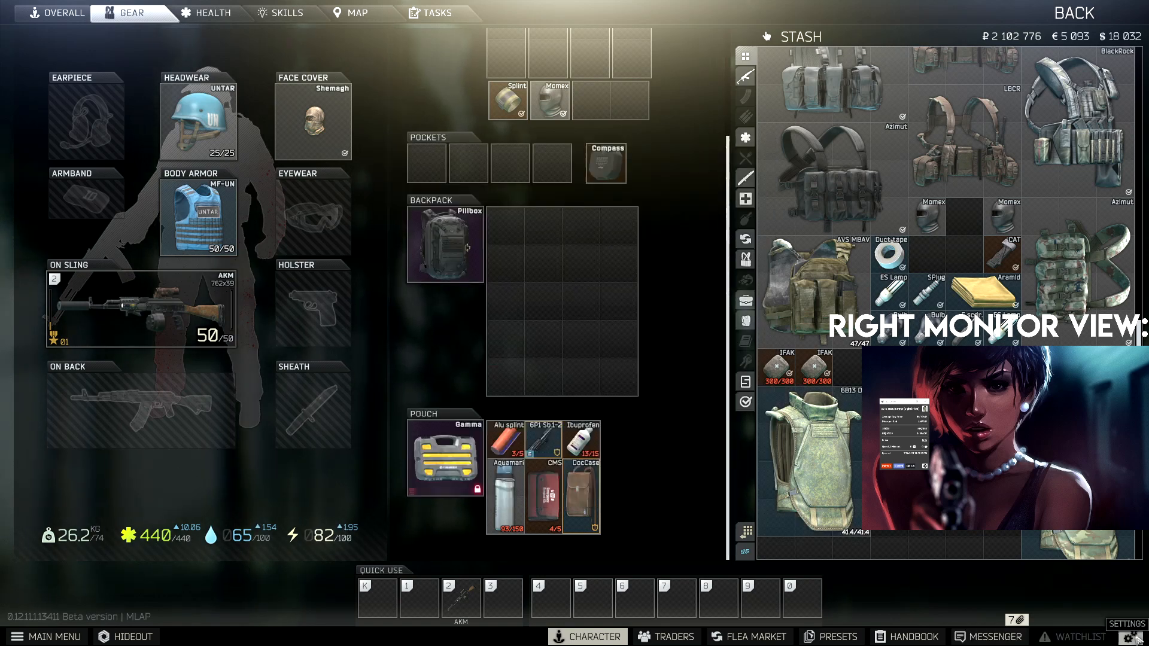
# - Keep Screen mode set to Borderless in the game's graphics settings
pyautogui.click(1118, 623)
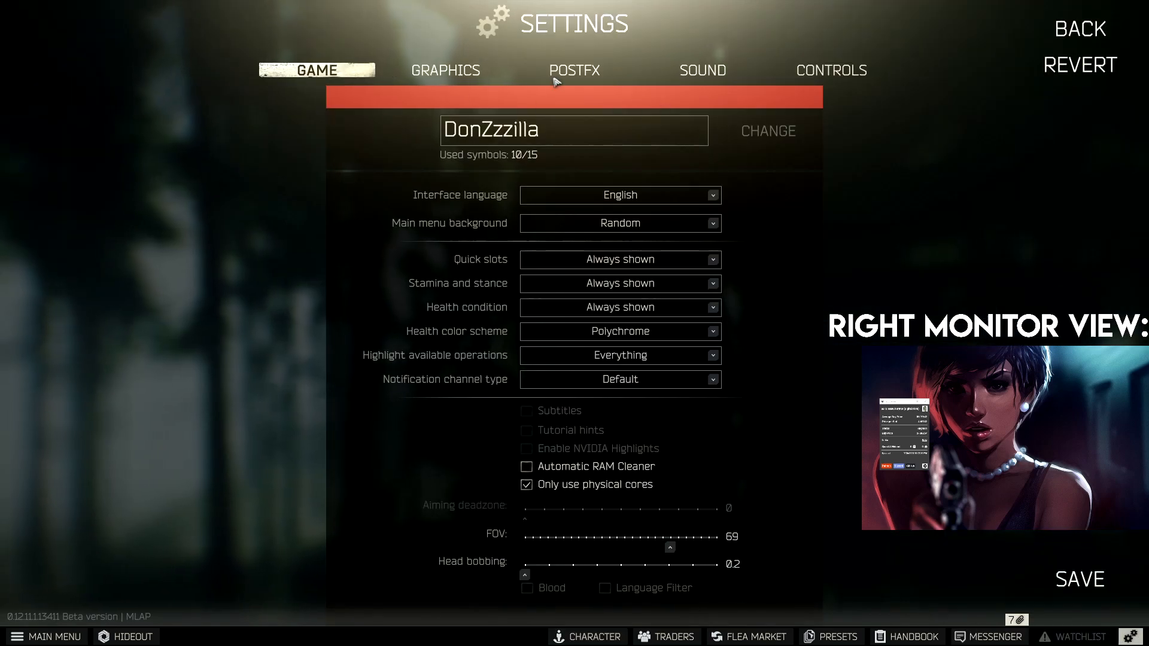
pyautogui.click(444, 70)
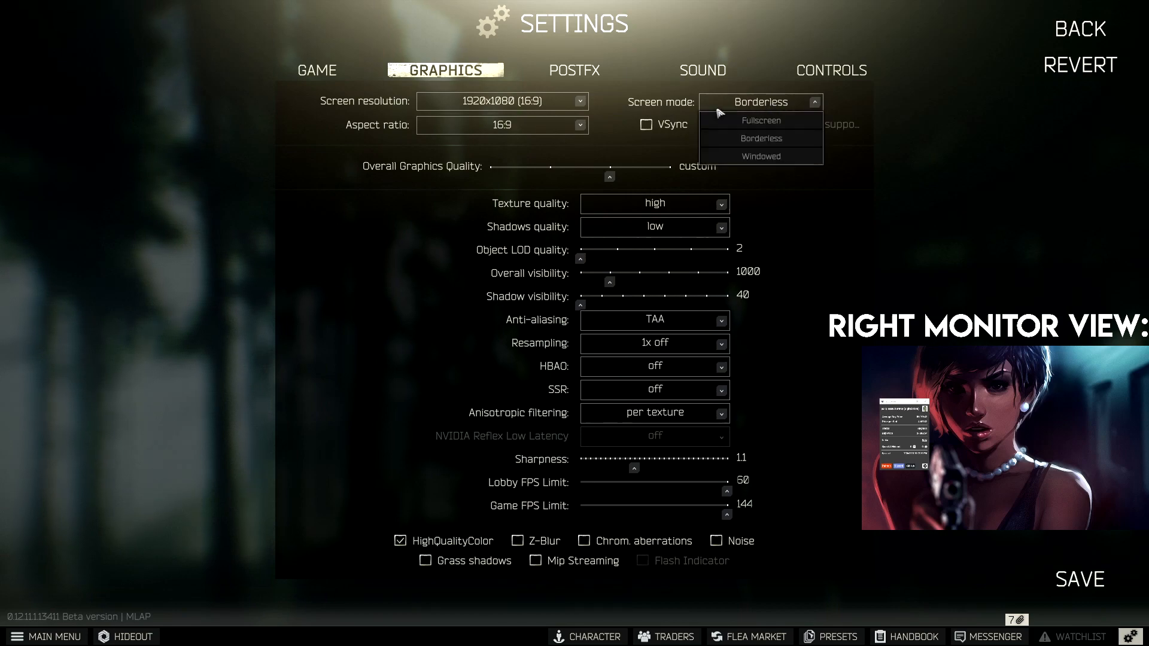
pyautogui.click(760, 139)
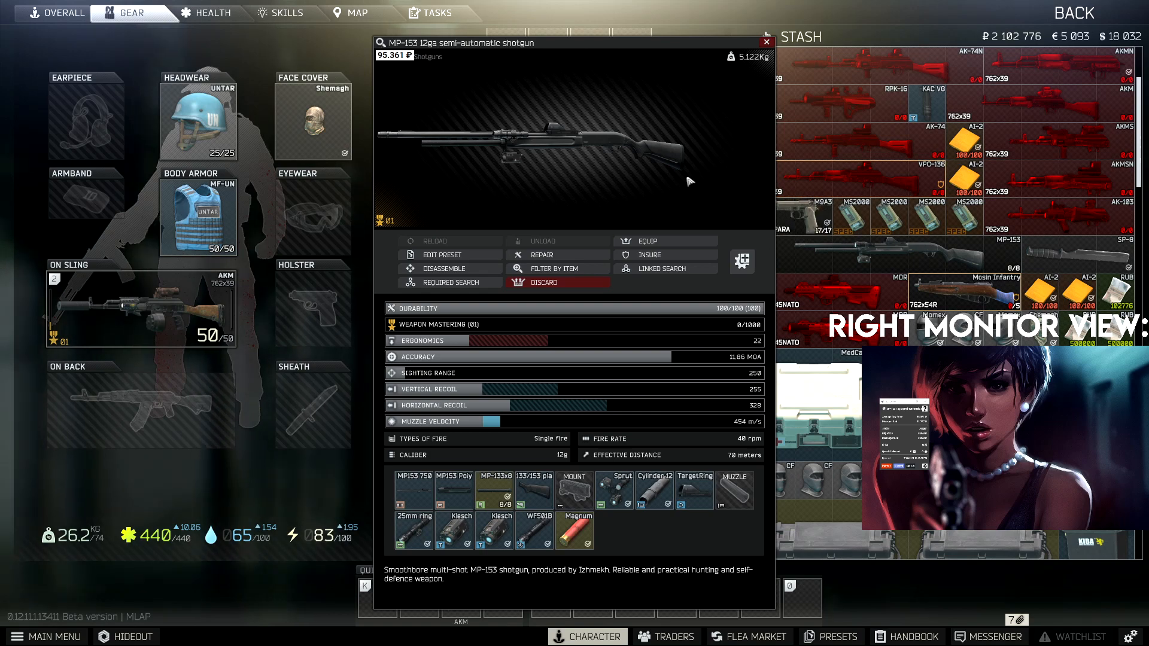
pyautogui.click(766, 42)
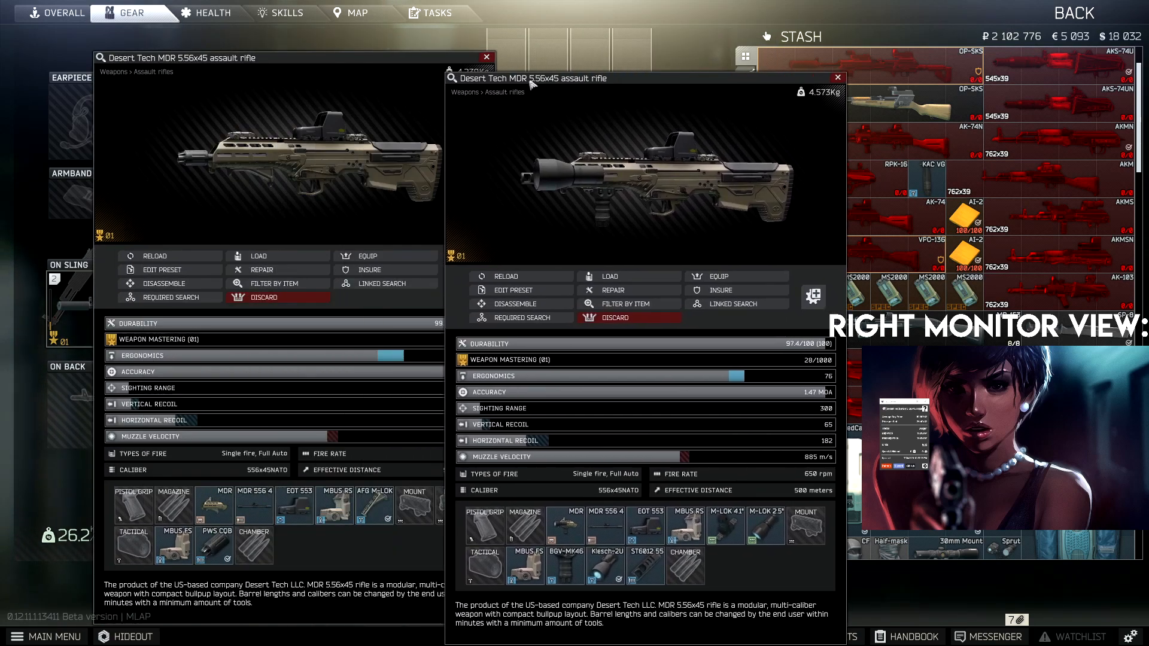
pyautogui.moveTo(426, 107)
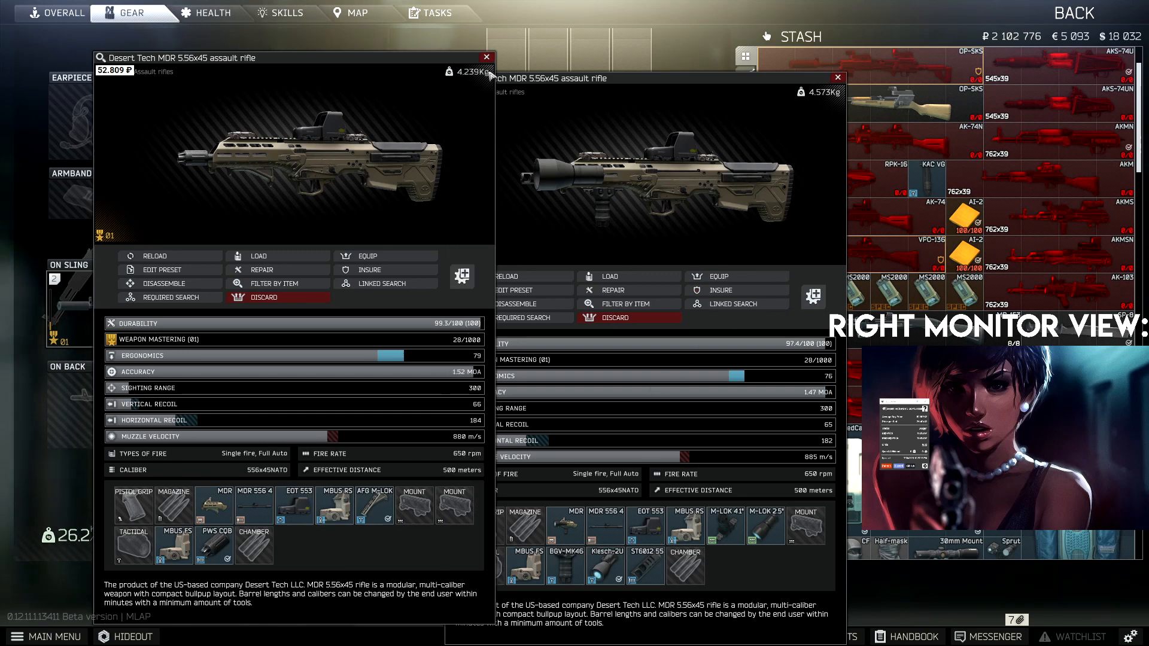
pyautogui.click(837, 78)
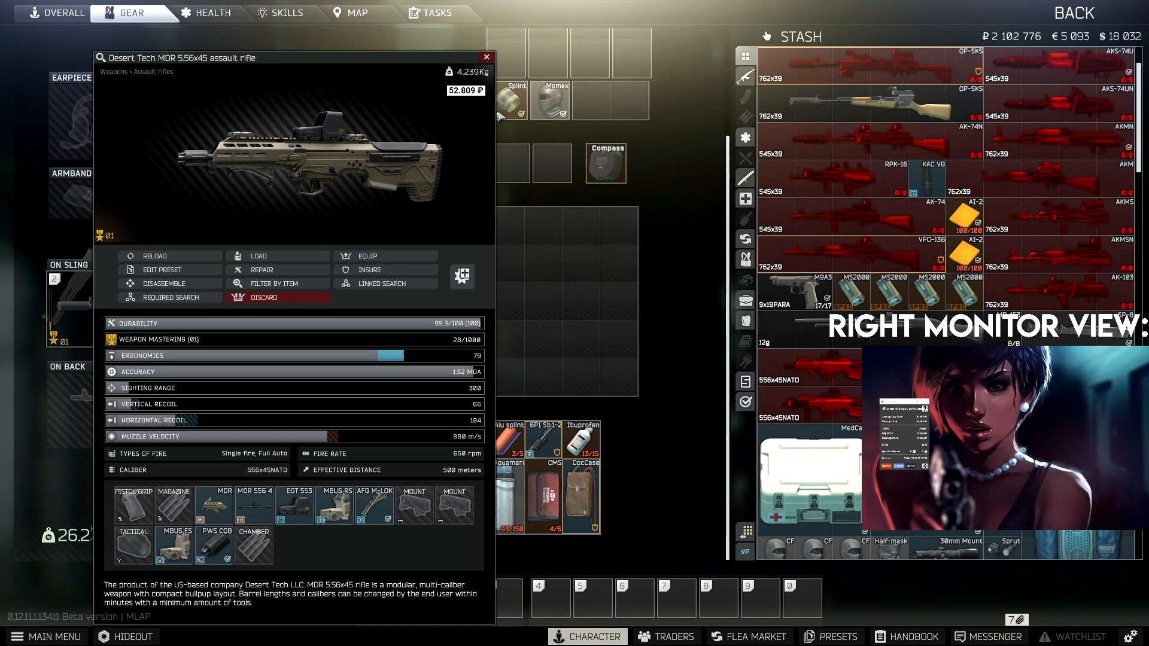
pyautogui.click(486, 58)
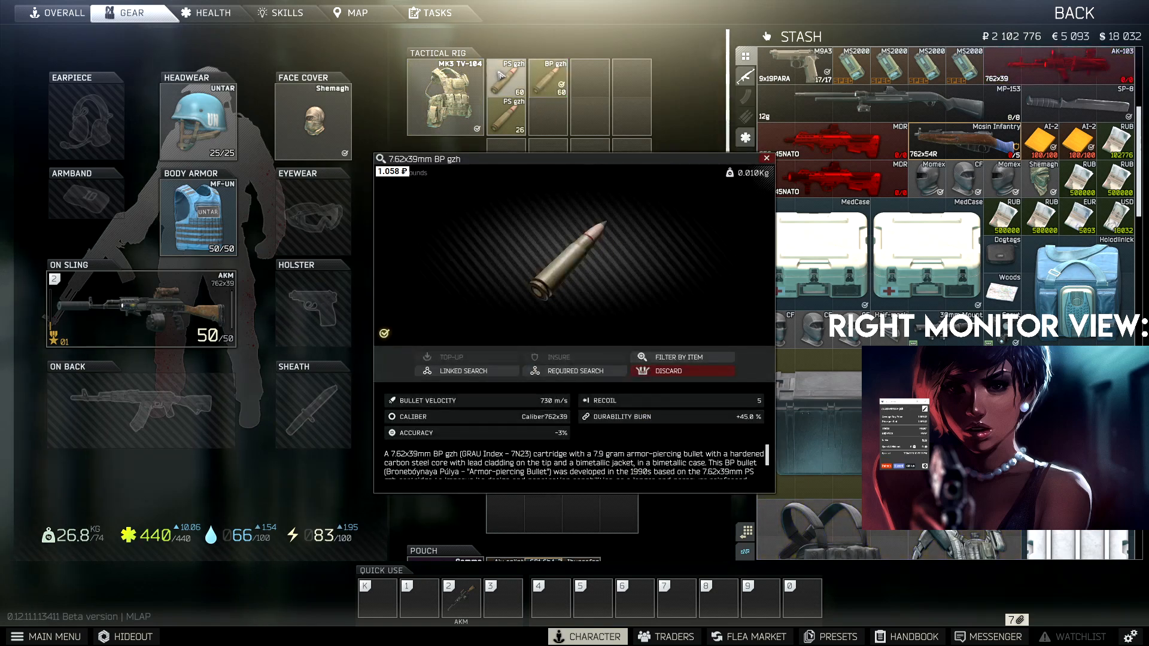
pyautogui.click(505, 73)
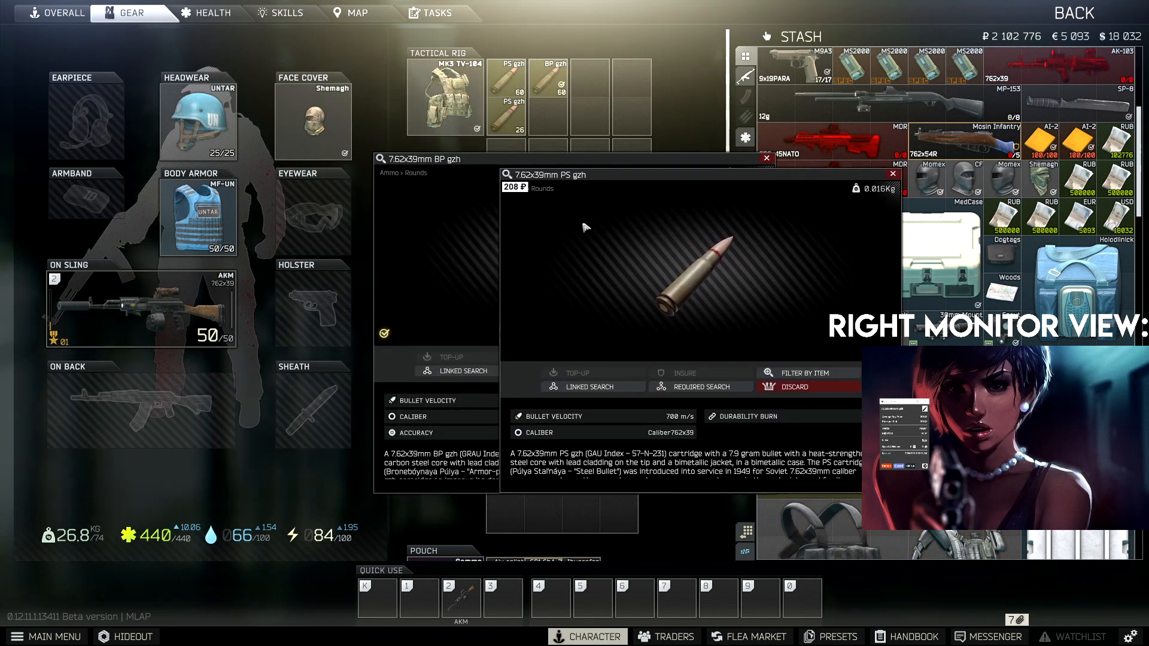
pyautogui.click(891, 173)
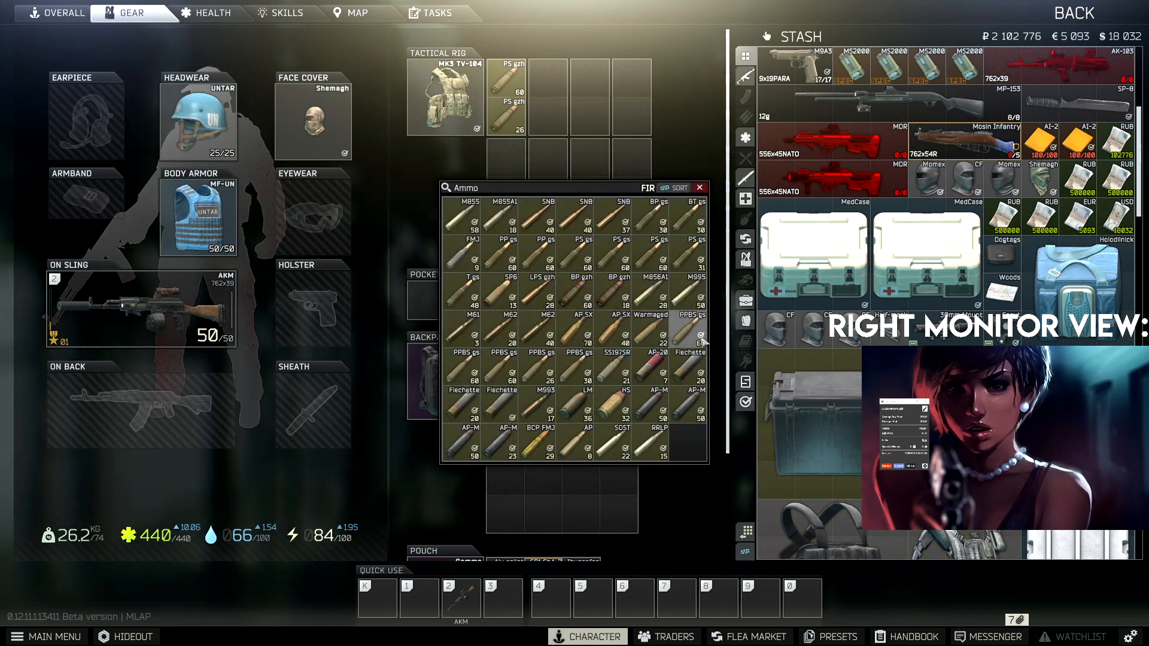
pyautogui.click(698, 188)
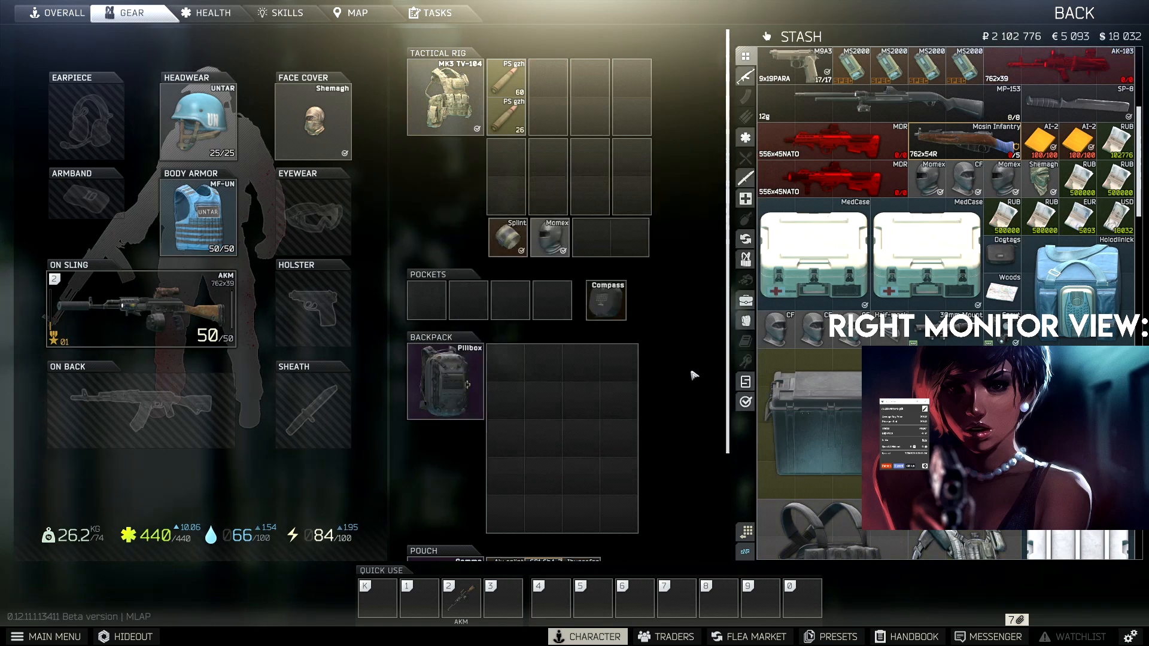